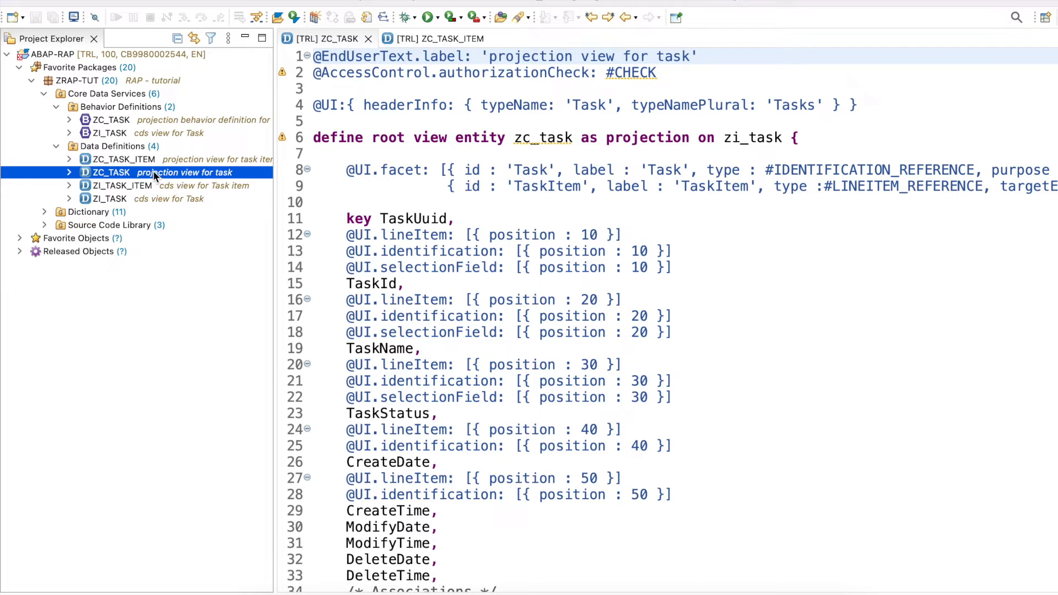
Create service definition ZSD_TASK_APP for ZC_TASK, described 'service definition - Task app', on the existing transport
{"action": "right_click", "coordinate": [112, 172]}
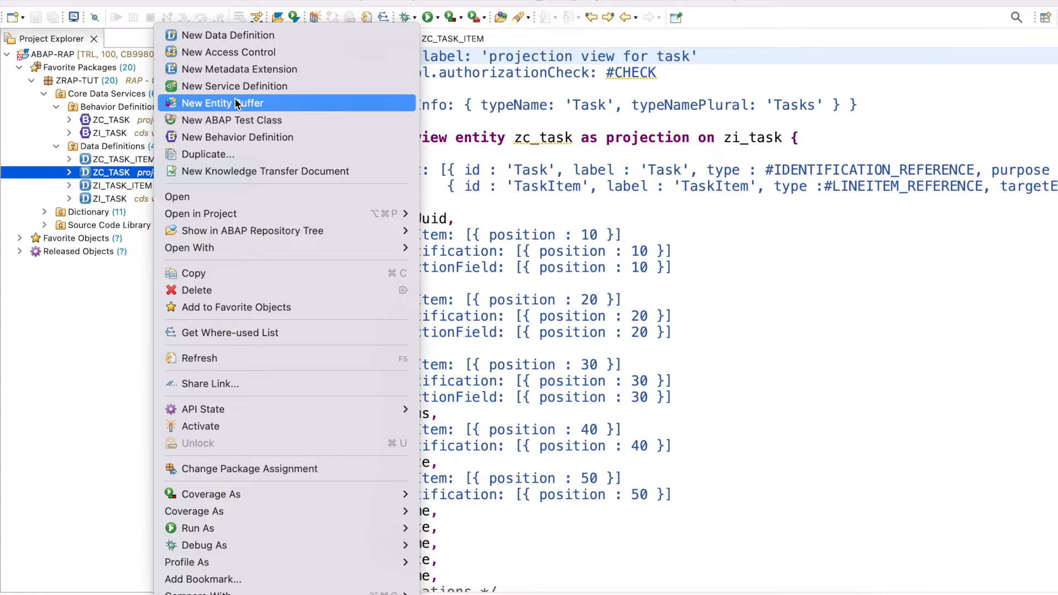
{"action": "left_click", "coordinate": [234, 86]}
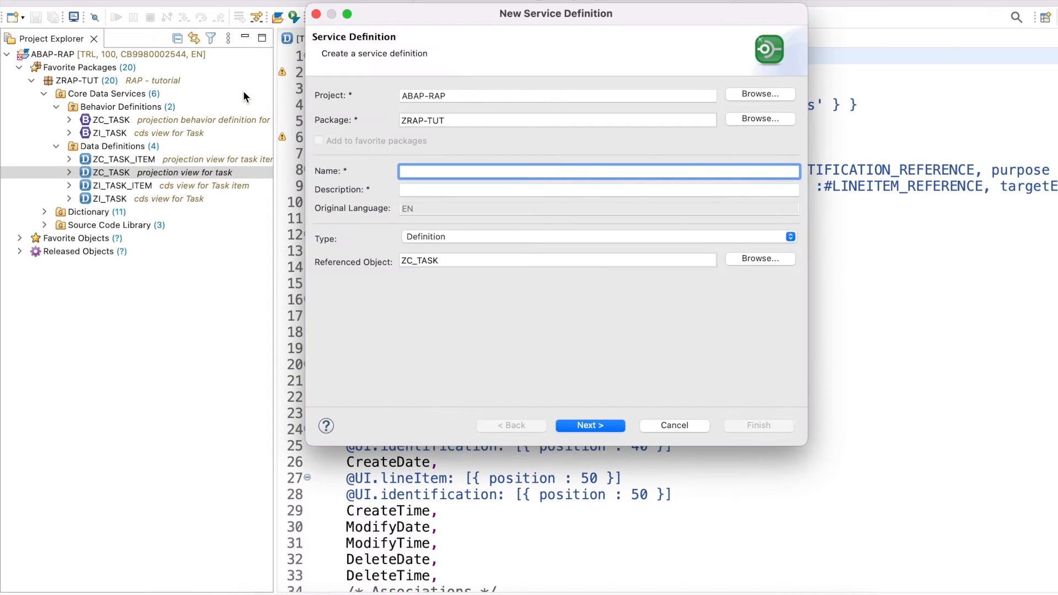
{"action": "type", "text": "Z"}
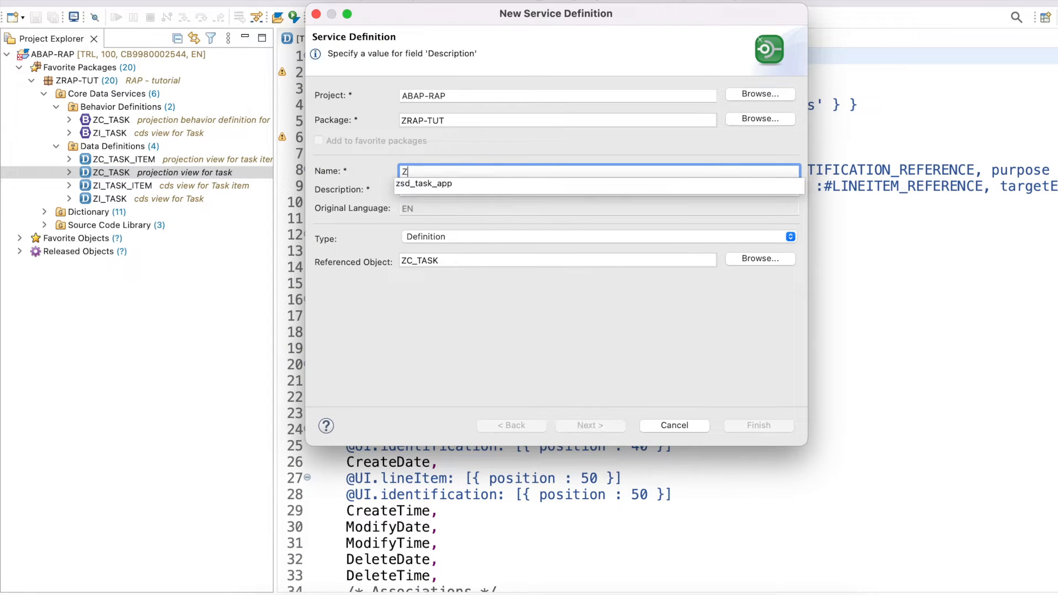
{"action": "type", "text": "SD"}
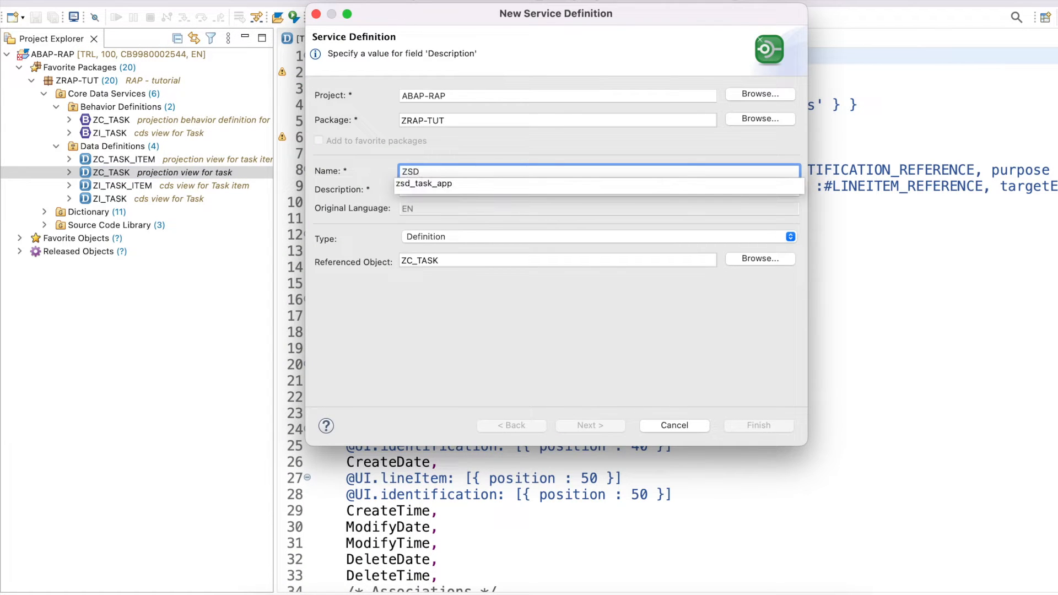
{"action": "type", "text": "_task_app"}
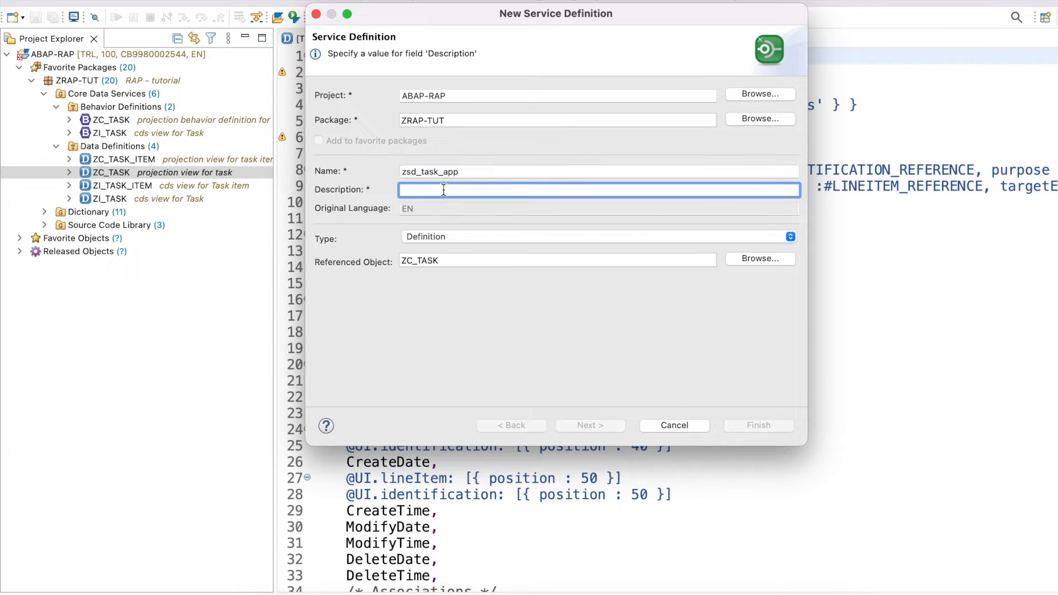
{"action": "type", "text": "service definition - Task app"}
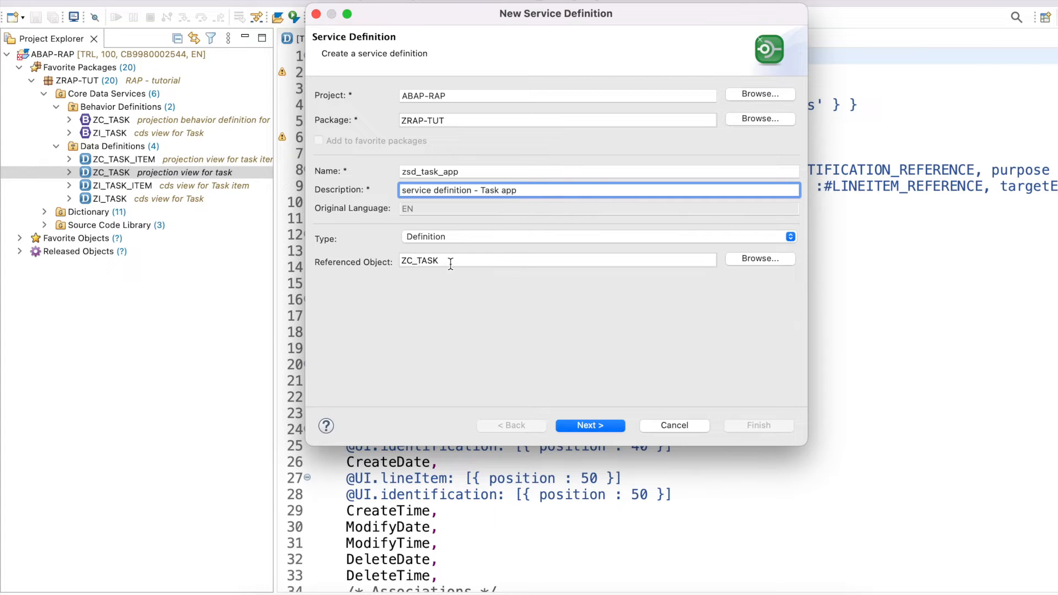
{"action": "left_click", "coordinate": [590, 425]}
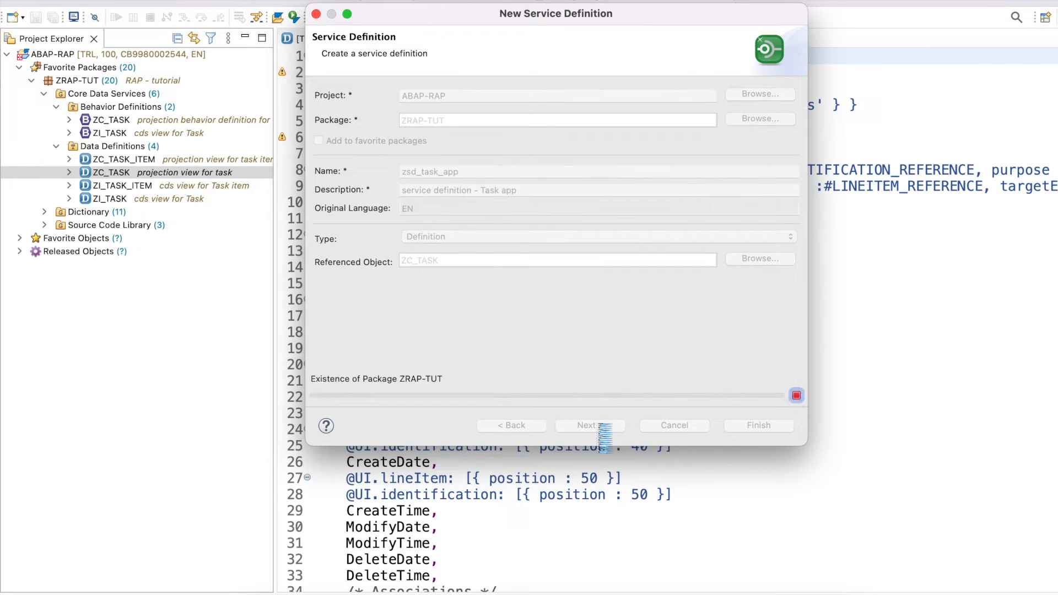
{"action": "left_click", "coordinate": [586, 425]}
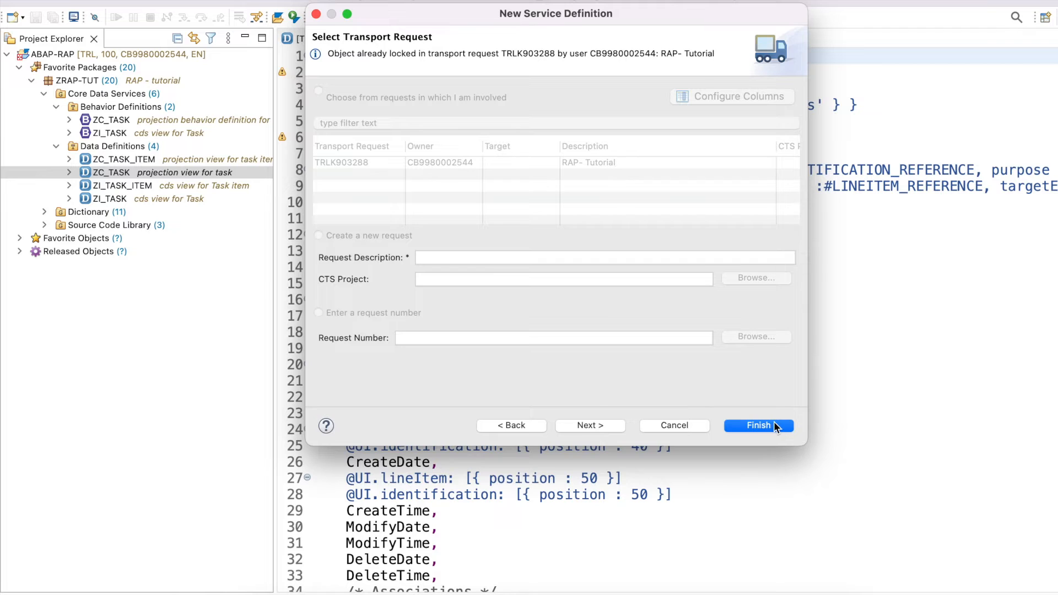
{"action": "left_click", "coordinate": [758, 425]}
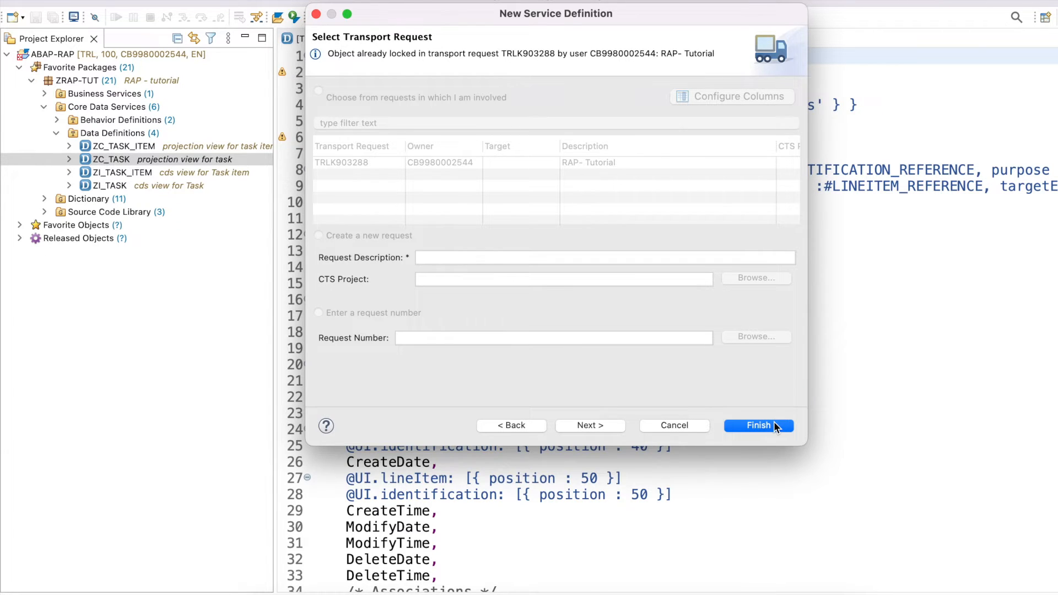
Add 'expose zc_task_item;' below expose ZC_TASK in ZSD_TASK_APP and save
{"action": "left_click", "coordinate": [758, 425]}
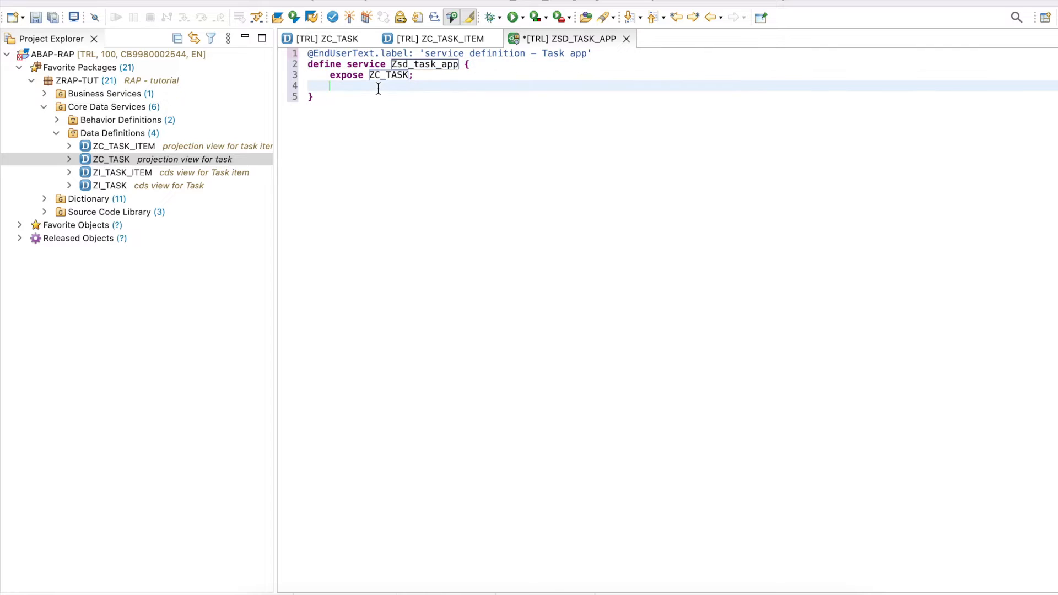
{"action": "type", "text": "expose zc_"}
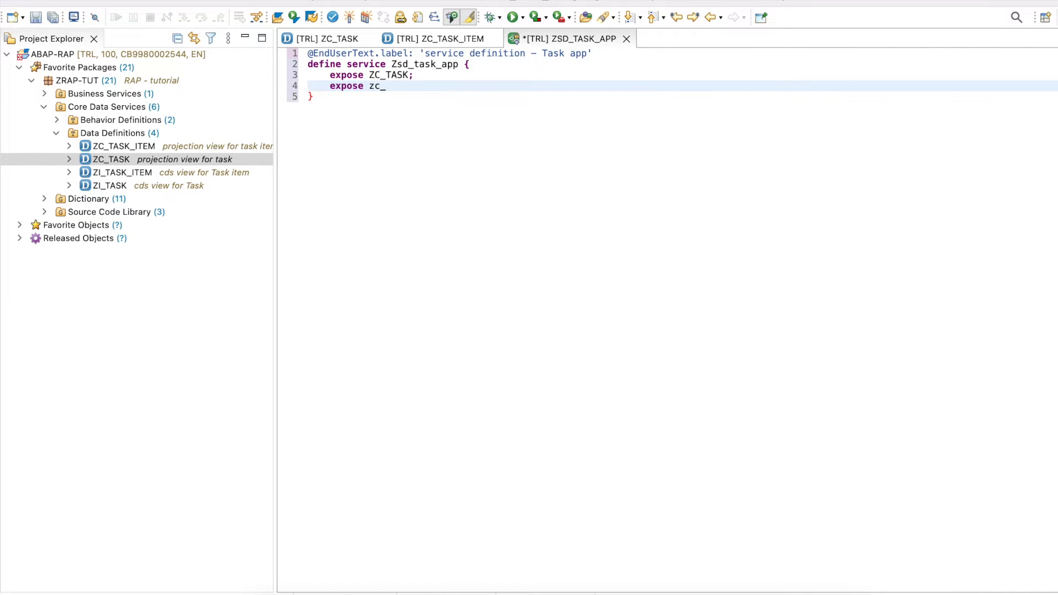
{"action": "type", "text": "task_"}
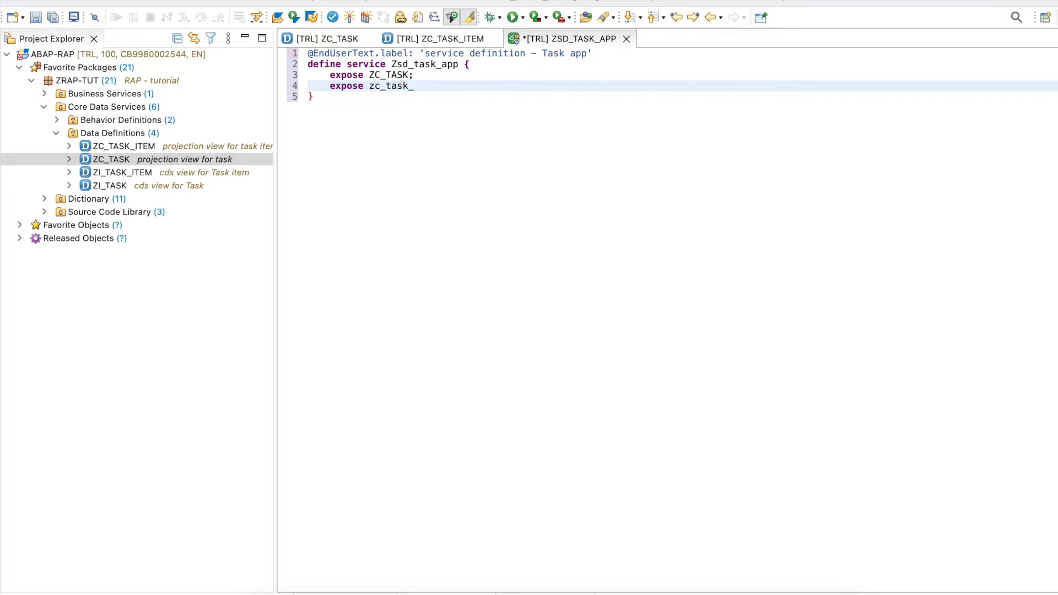
{"action": "type", "text": "item;"}
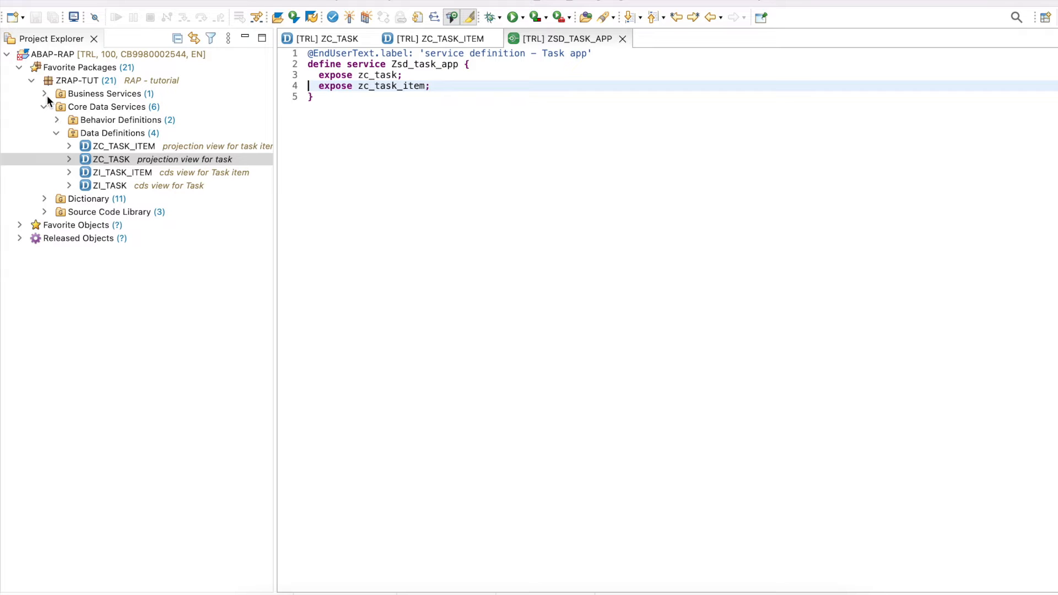
Expand Business Services > Service Definitions and select ZSD_TASK_APP
{"action": "left_click", "coordinate": [45, 93]}
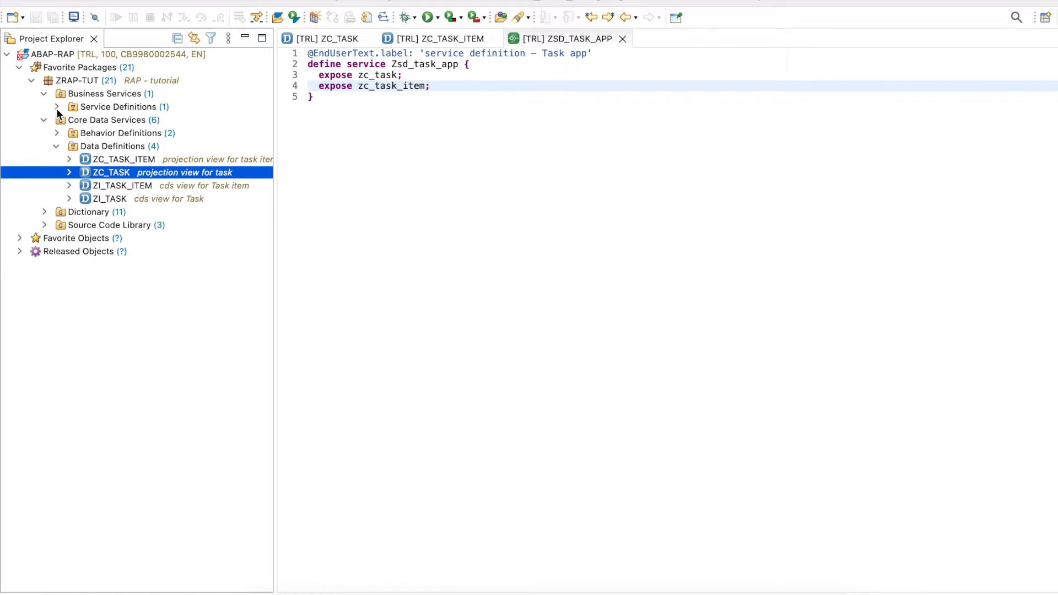
{"action": "left_click", "coordinate": [56, 106]}
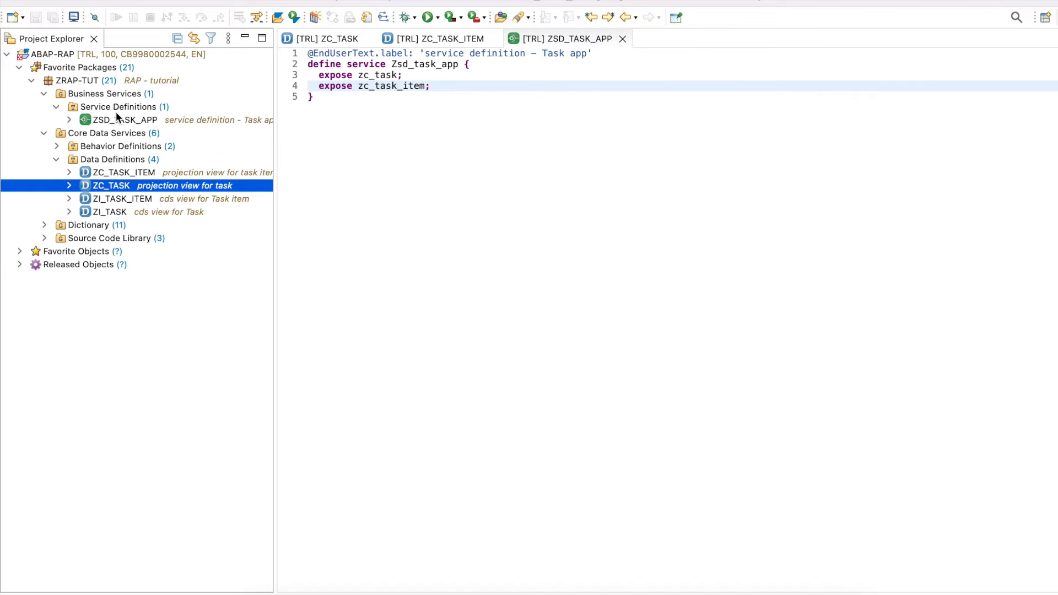
{"action": "mouse_move", "coordinate": [166, 121]}
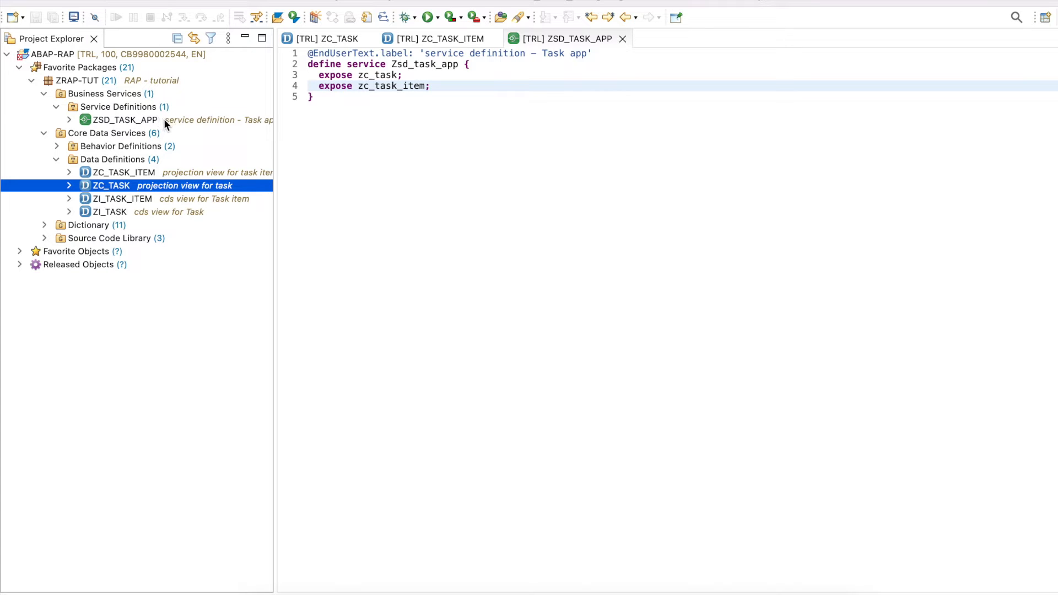
{"action": "left_click", "coordinate": [124, 120]}
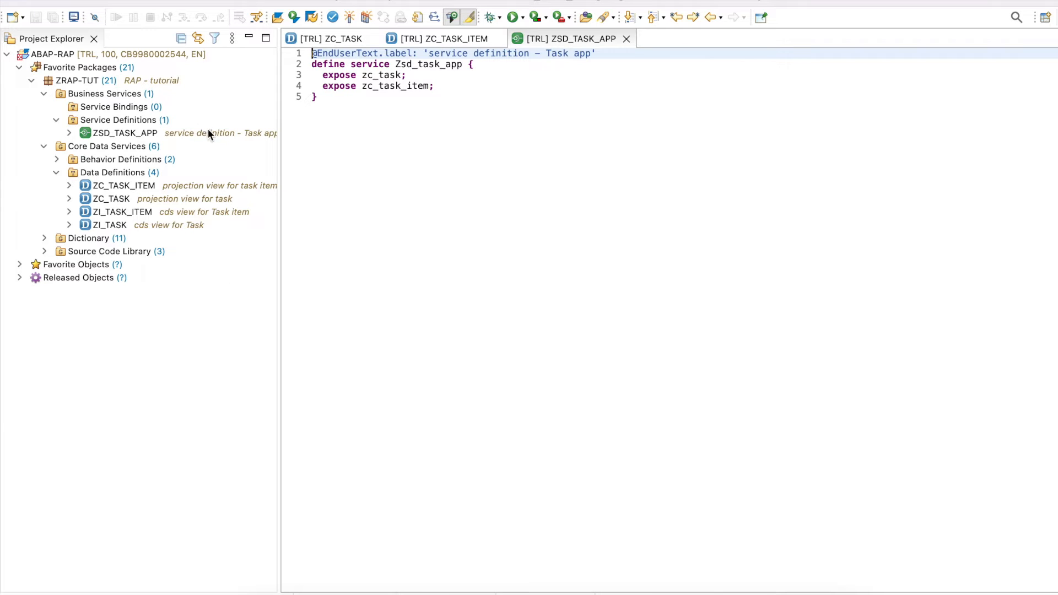
{"action": "mouse_move", "coordinate": [154, 137]}
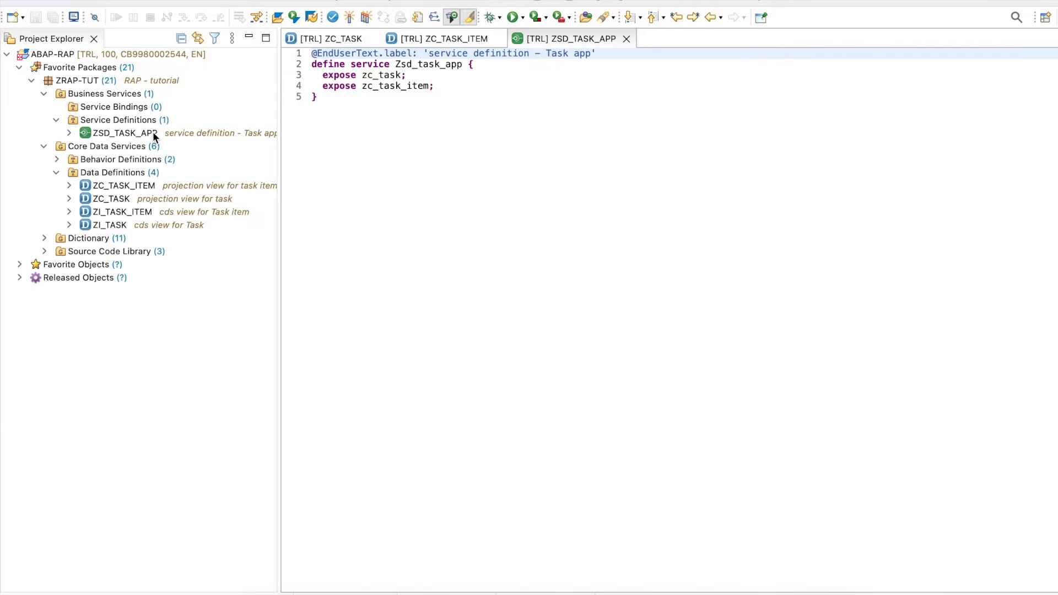
Start a service binding for ZSD_TASK_APP named ZUI_SB_TASK with the suggested description
{"action": "right_click", "coordinate": [121, 132]}
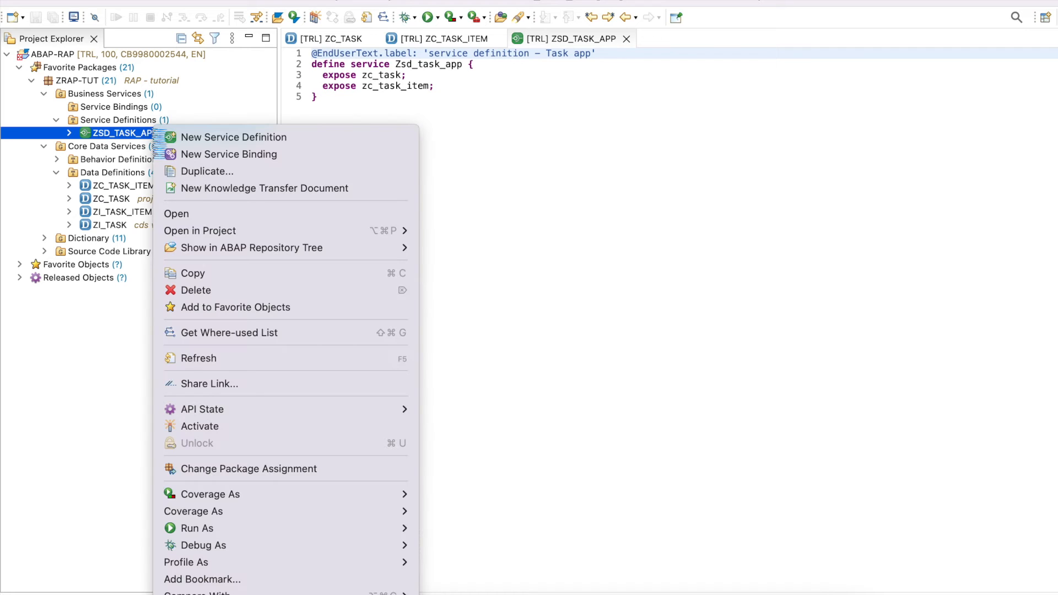
{"action": "left_click", "coordinate": [229, 154]}
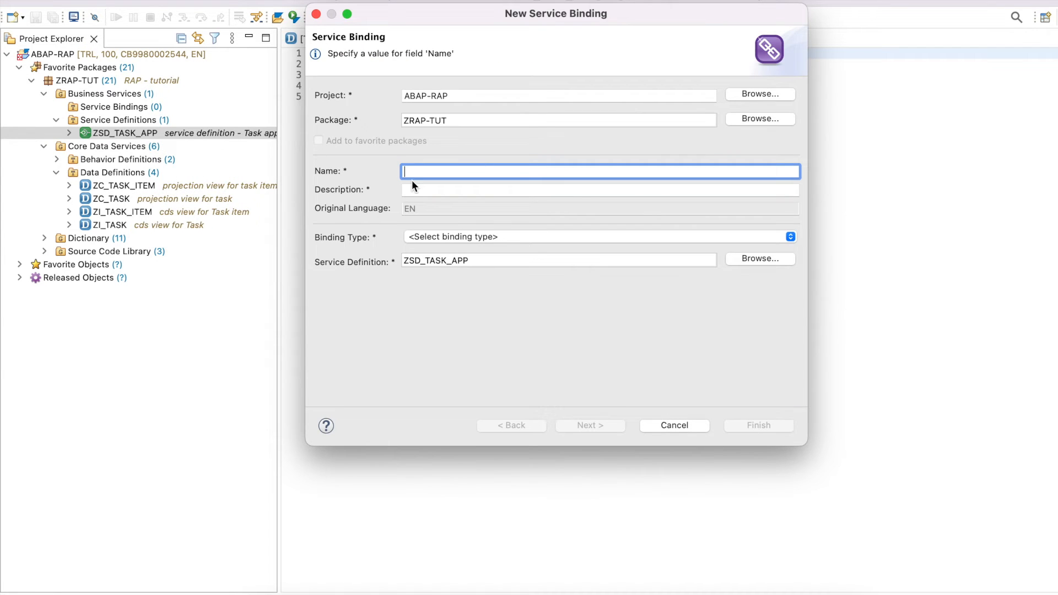
{"action": "type", "text": "zui"}
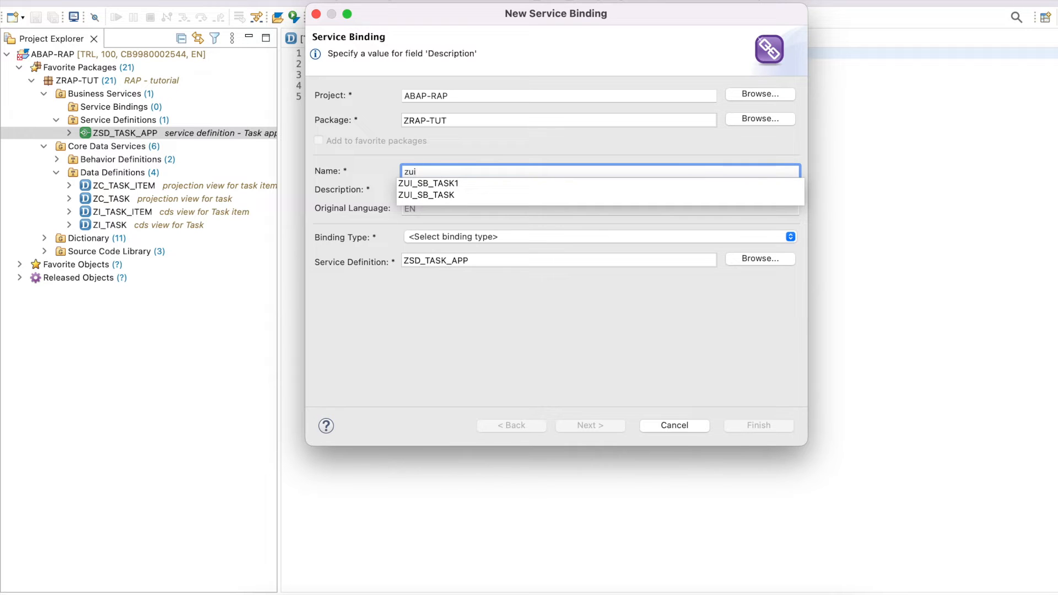
{"action": "left_click", "coordinate": [428, 183]}
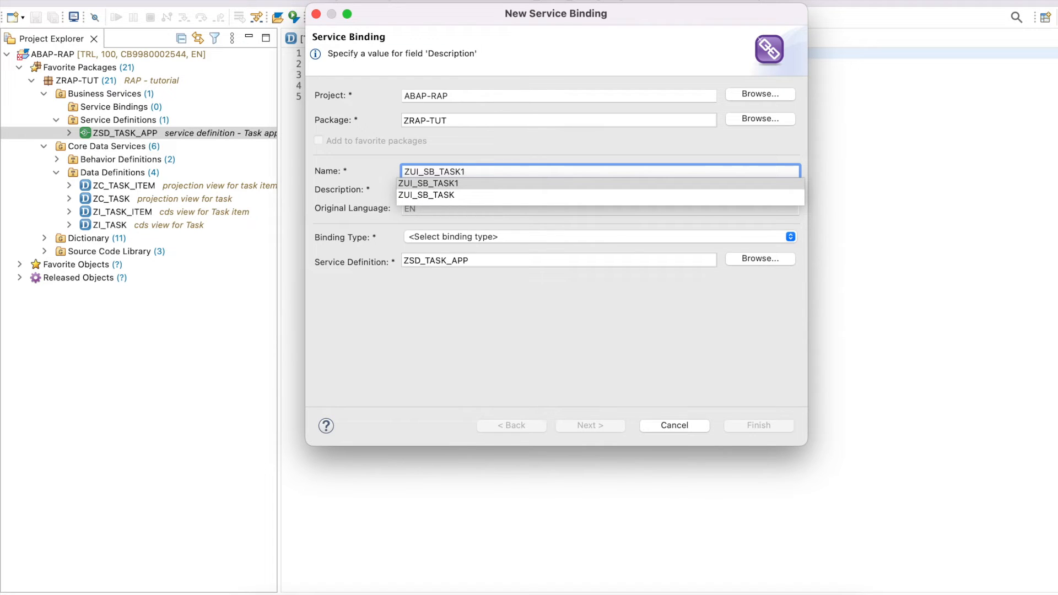
{"action": "left_click", "coordinate": [426, 195]}
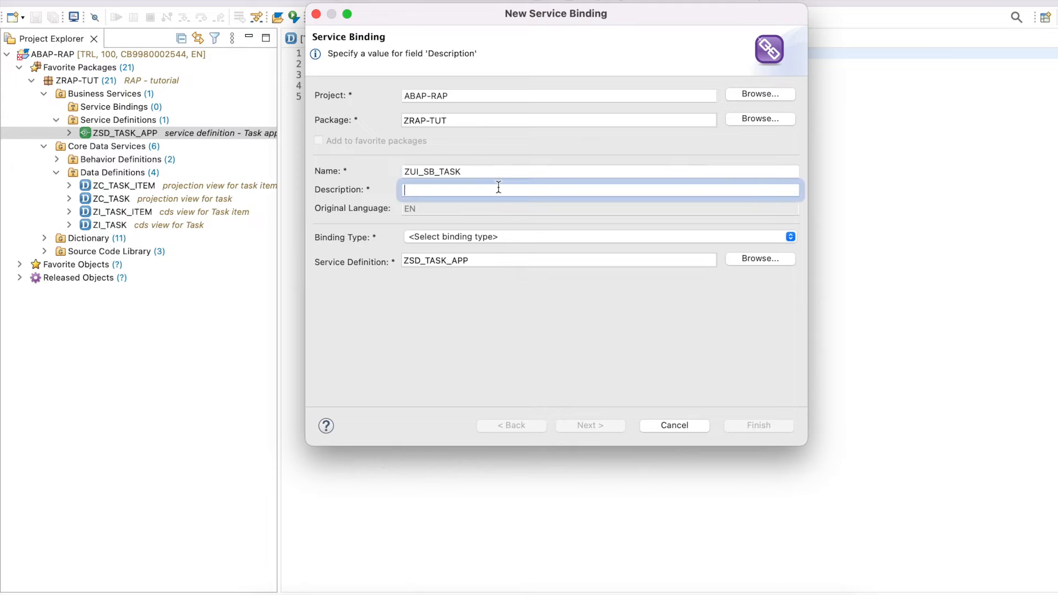
{"action": "type", "text": "ta"}
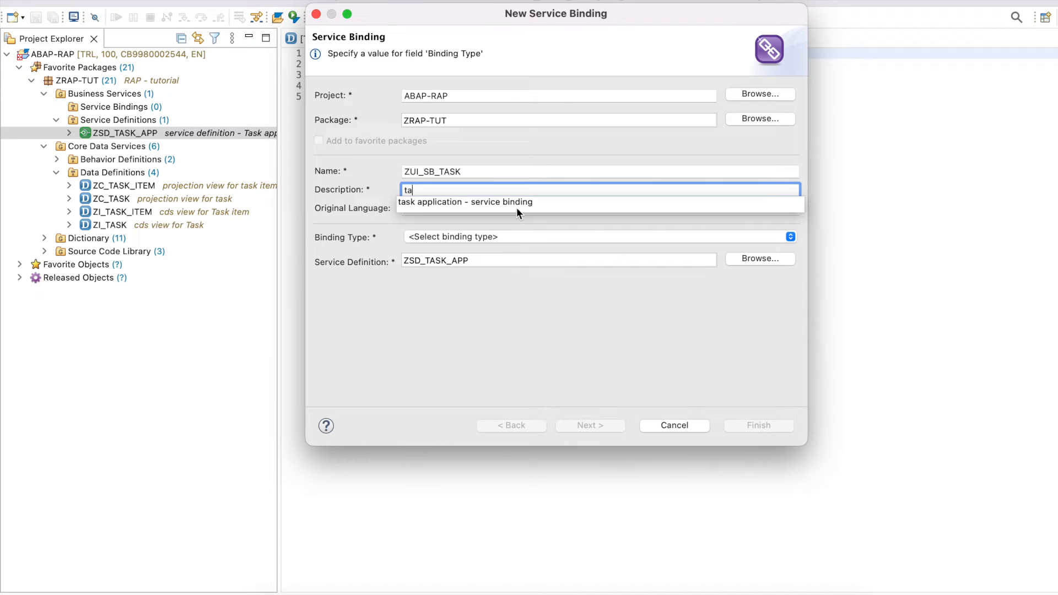
{"action": "left_click", "coordinate": [464, 203]}
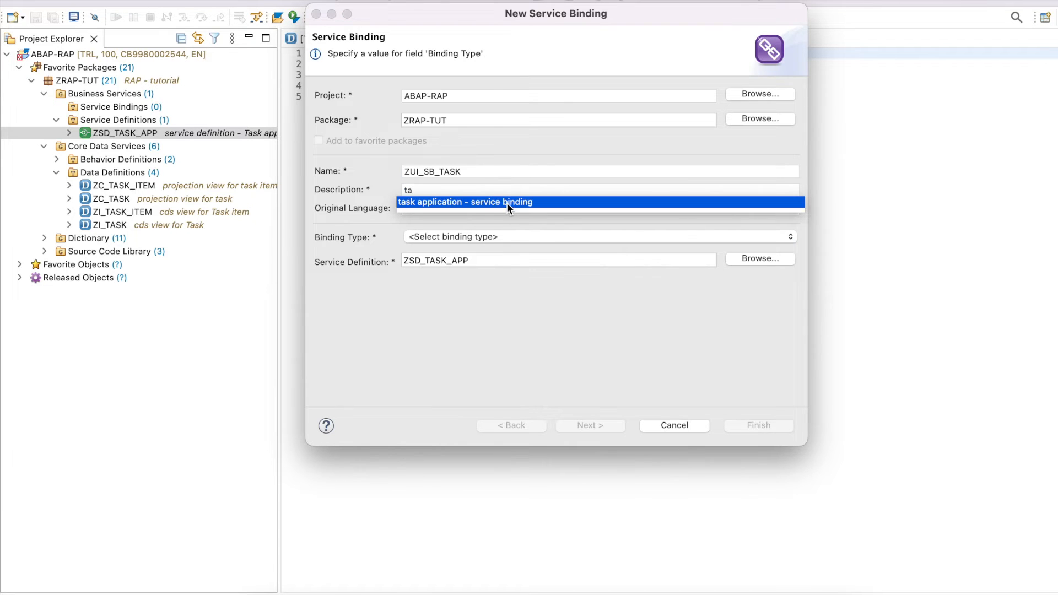
{"action": "left_click", "coordinate": [596, 237]}
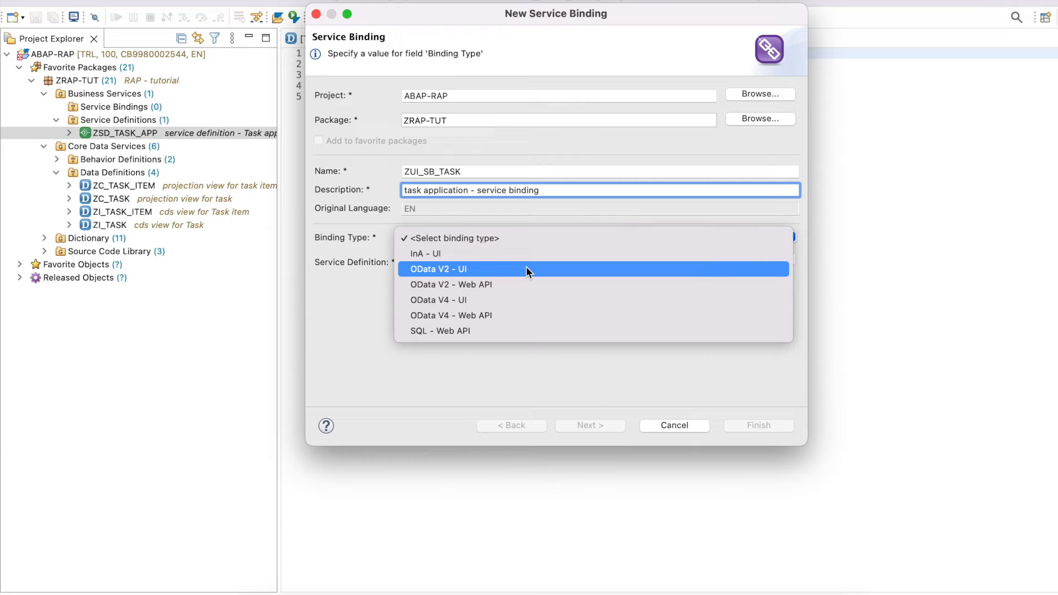
{"action": "mouse_move", "coordinate": [527, 299]}
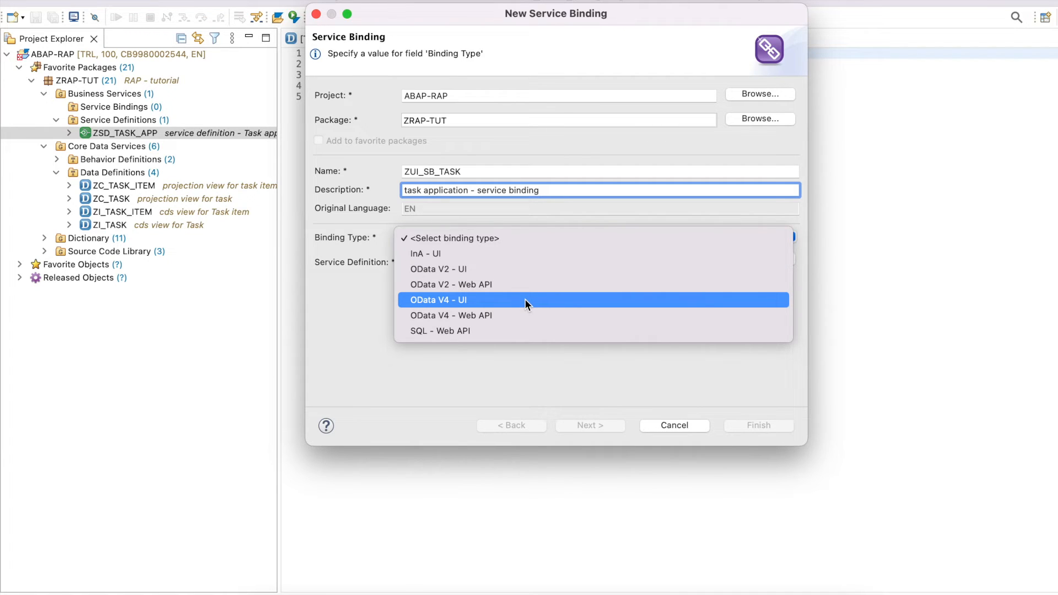
{"action": "mouse_move", "coordinate": [526, 268]}
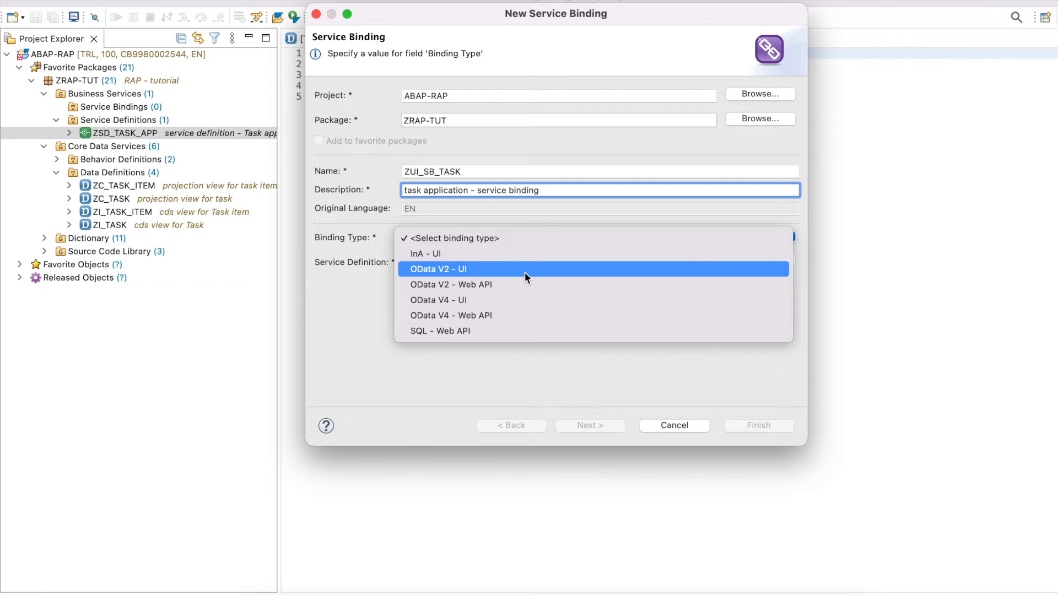
Set the binding type to OData V2 - UI and finish on the existing transport
{"action": "left_click", "coordinate": [438, 268]}
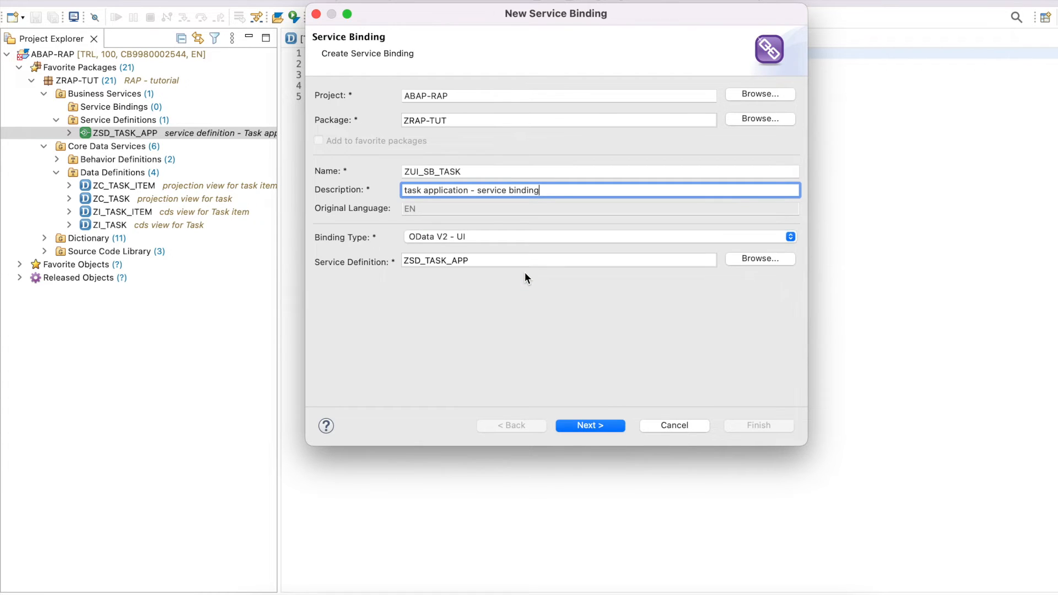
{"action": "left_click", "coordinate": [589, 425]}
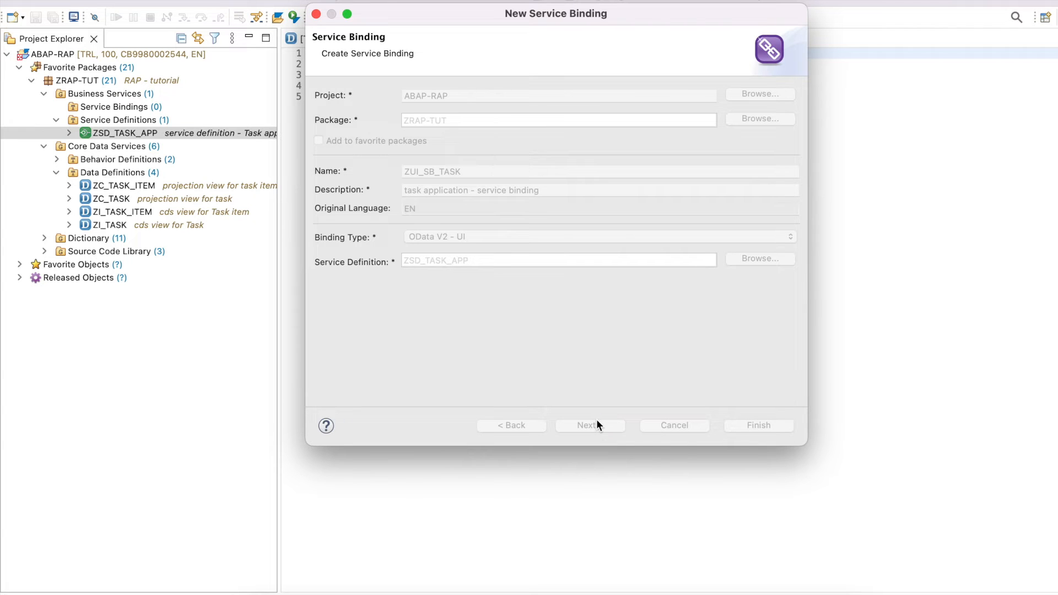
{"action": "left_click", "coordinate": [586, 425]}
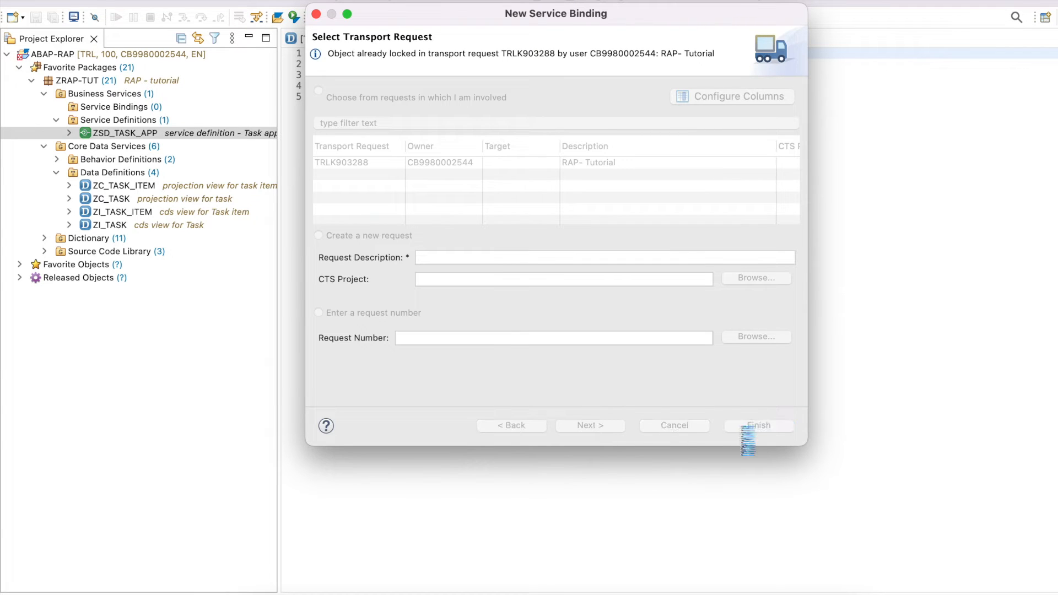
{"action": "left_click", "coordinate": [758, 425]}
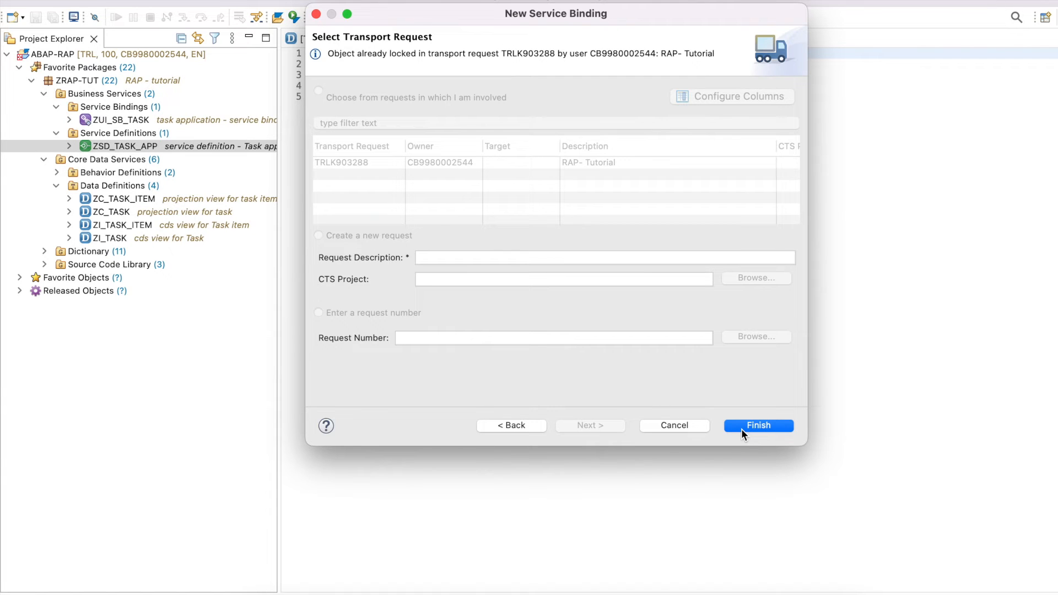
{"action": "left_click", "coordinate": [758, 425]}
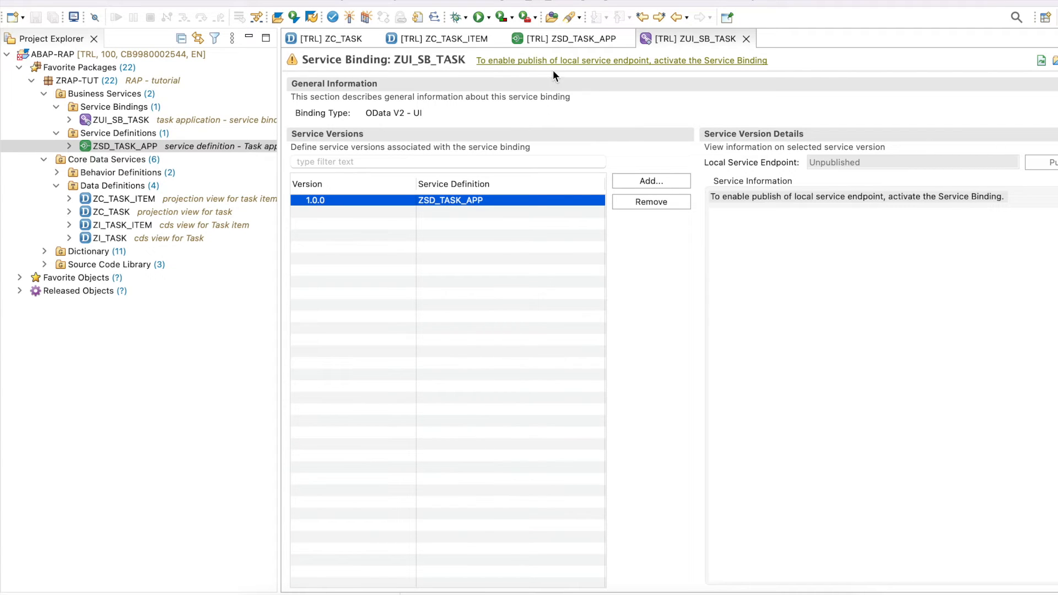
{"action": "mouse_move", "coordinate": [647, 73]}
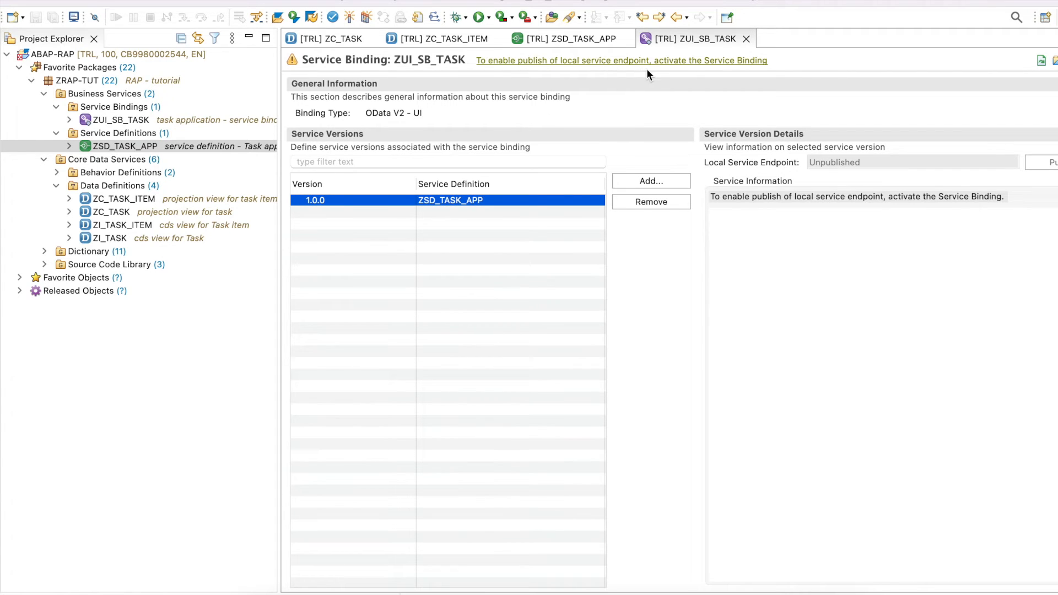
{"action": "mouse_move", "coordinate": [347, 22]}
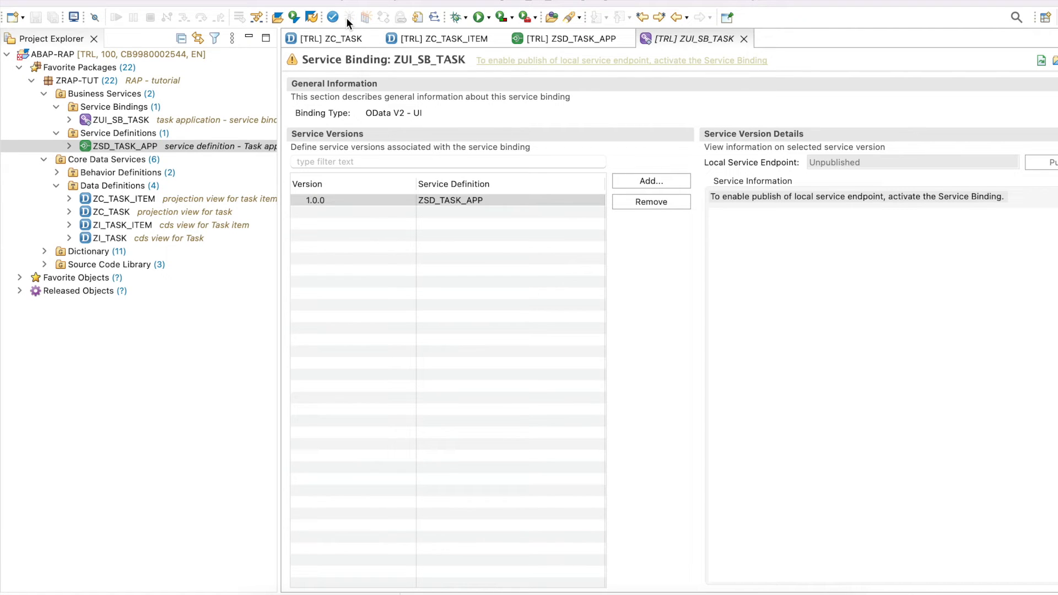
{"action": "mouse_move", "coordinate": [522, 334]}
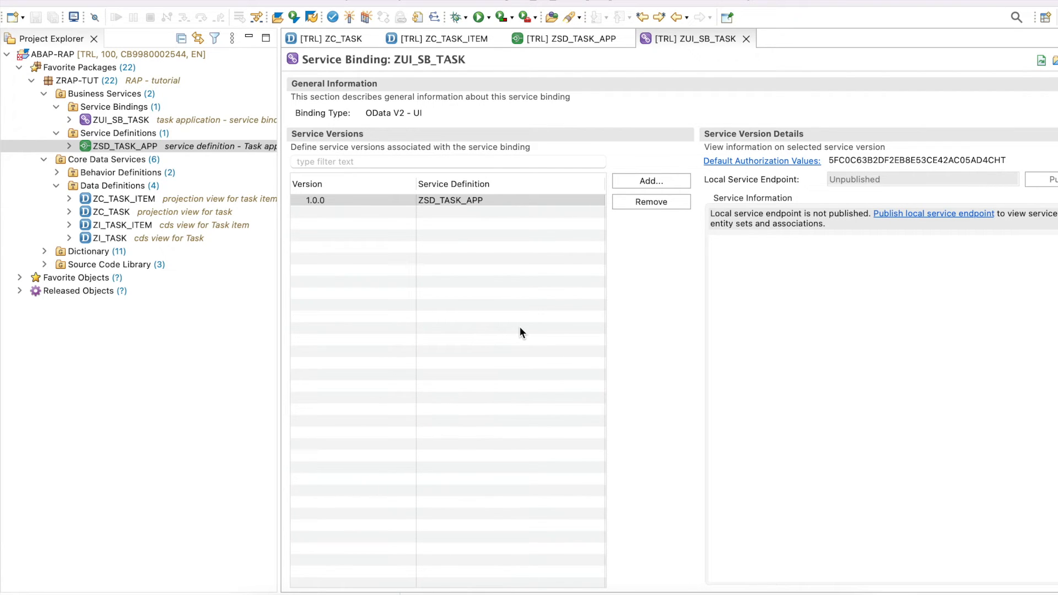
{"action": "mouse_move", "coordinate": [793, 219]}
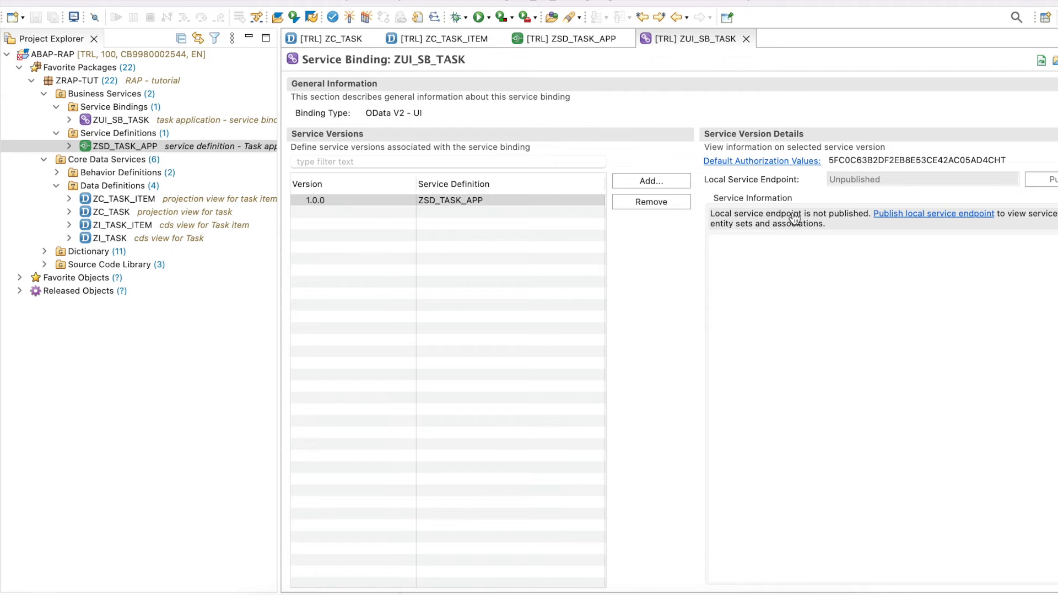
{"action": "mouse_move", "coordinate": [765, 185]}
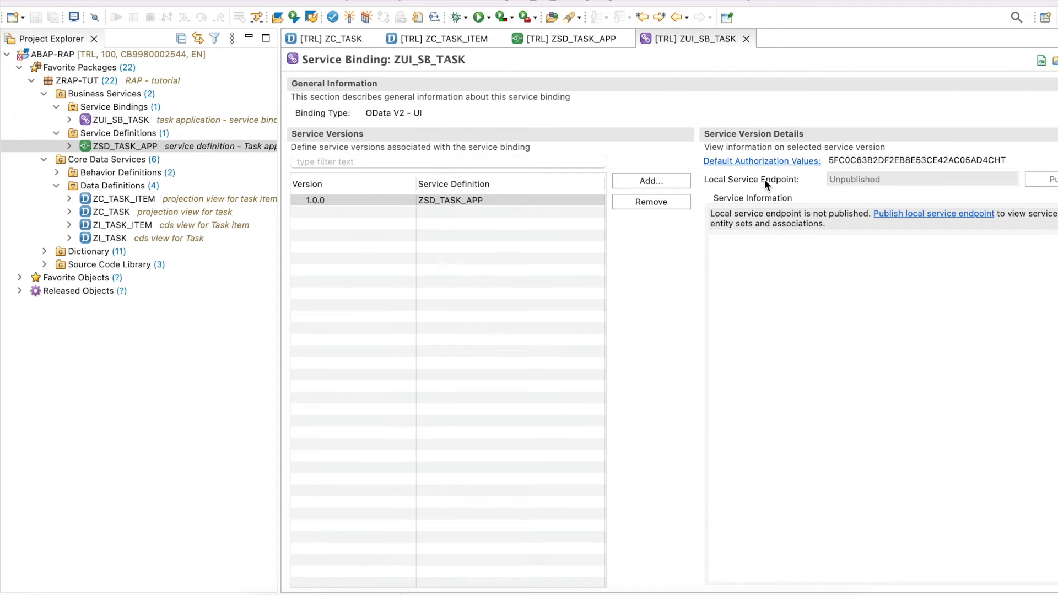
{"action": "mouse_move", "coordinate": [845, 236]}
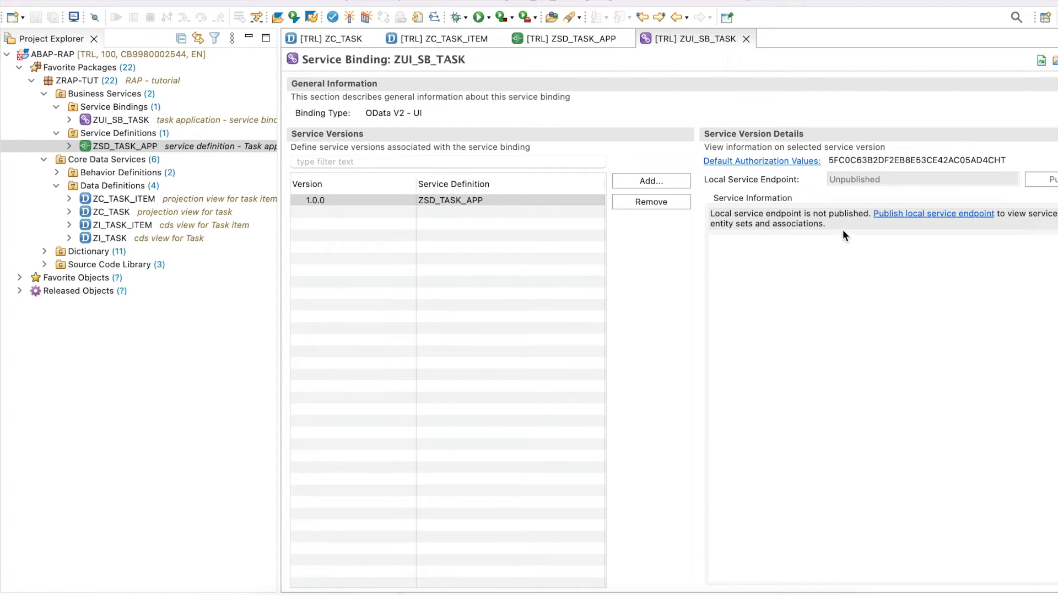
{"action": "mouse_move", "coordinate": [823, 229]}
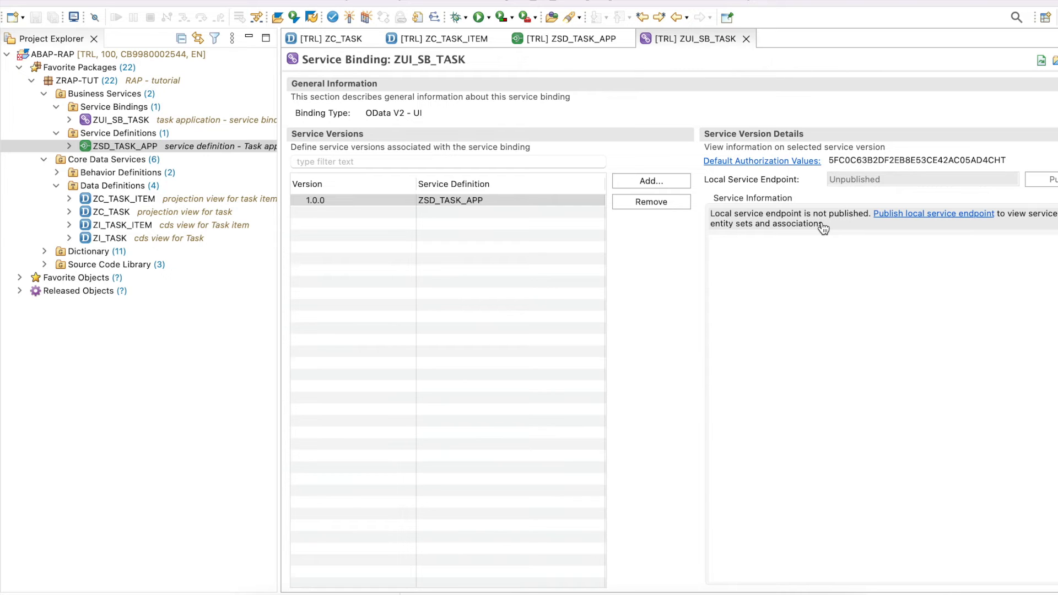
{"action": "mouse_move", "coordinate": [830, 199]}
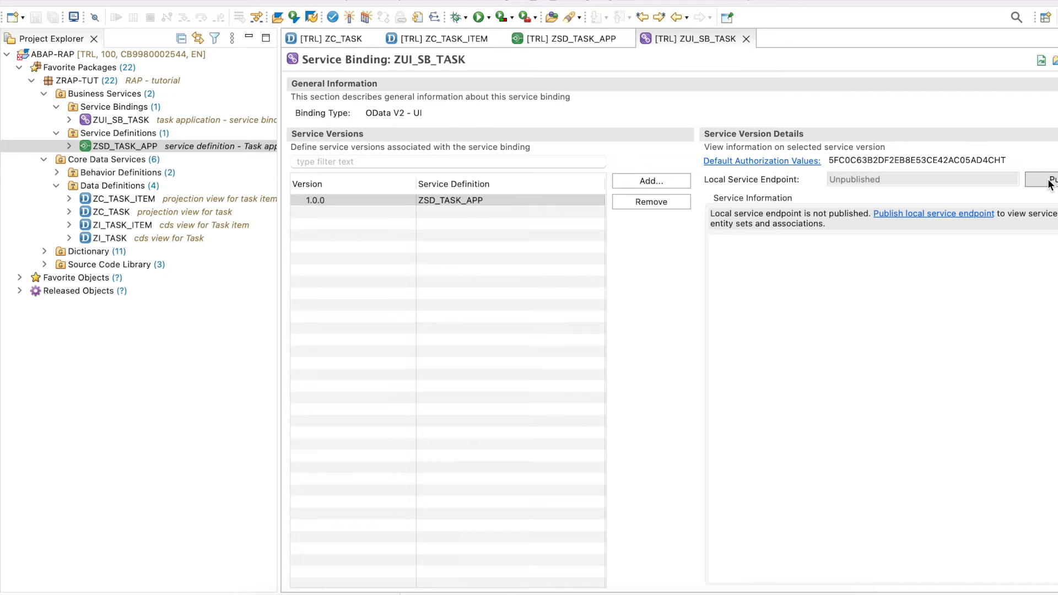
Publish the Local Service Endpoint of ZUI_SB_TASK
{"action": "left_click", "coordinate": [1046, 178]}
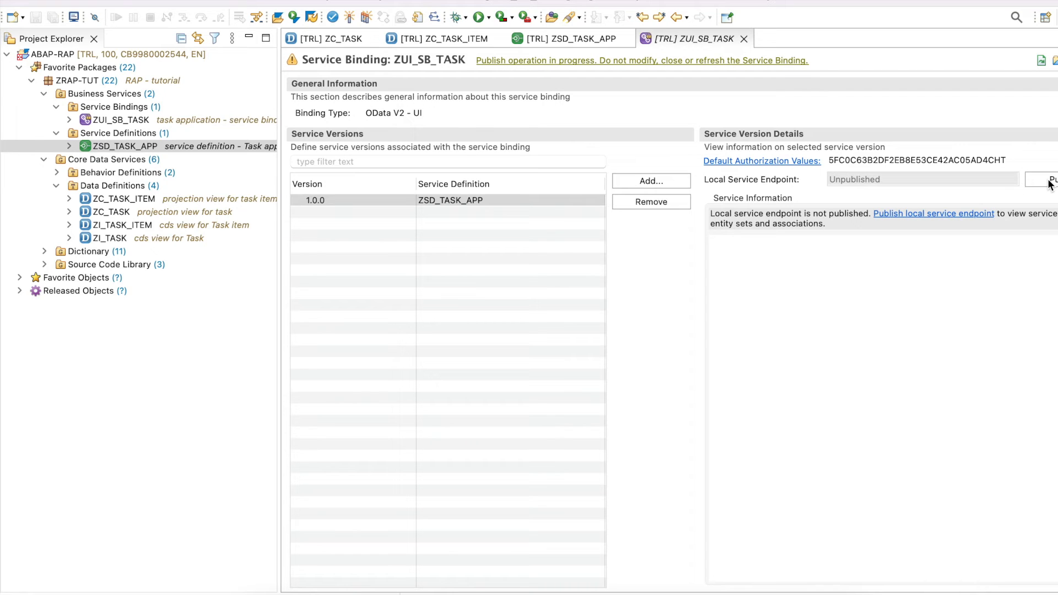
{"action": "mouse_move", "coordinate": [629, 91]}
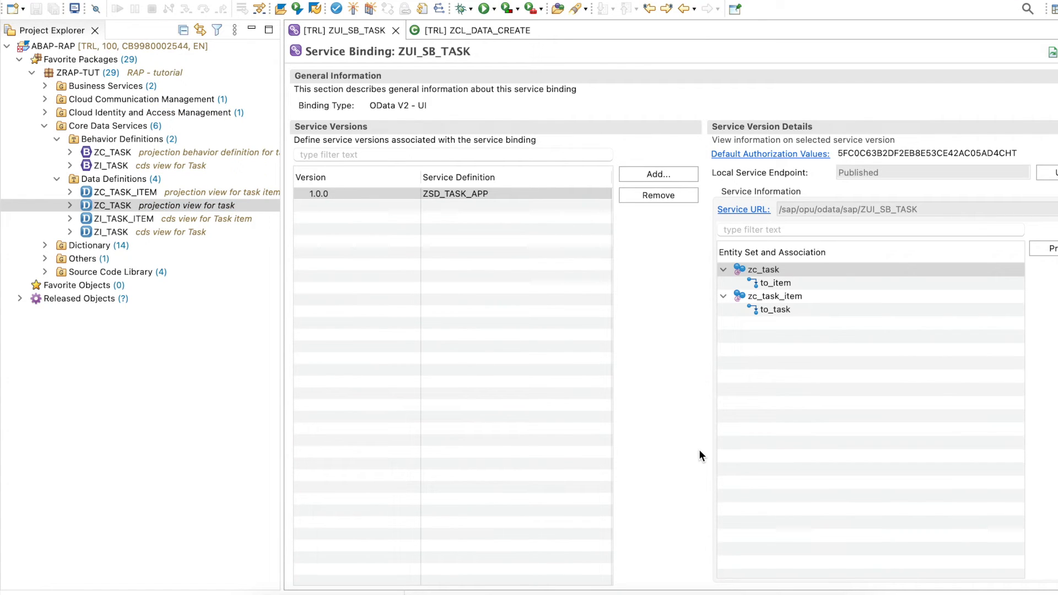
{"action": "mouse_move", "coordinate": [777, 383]}
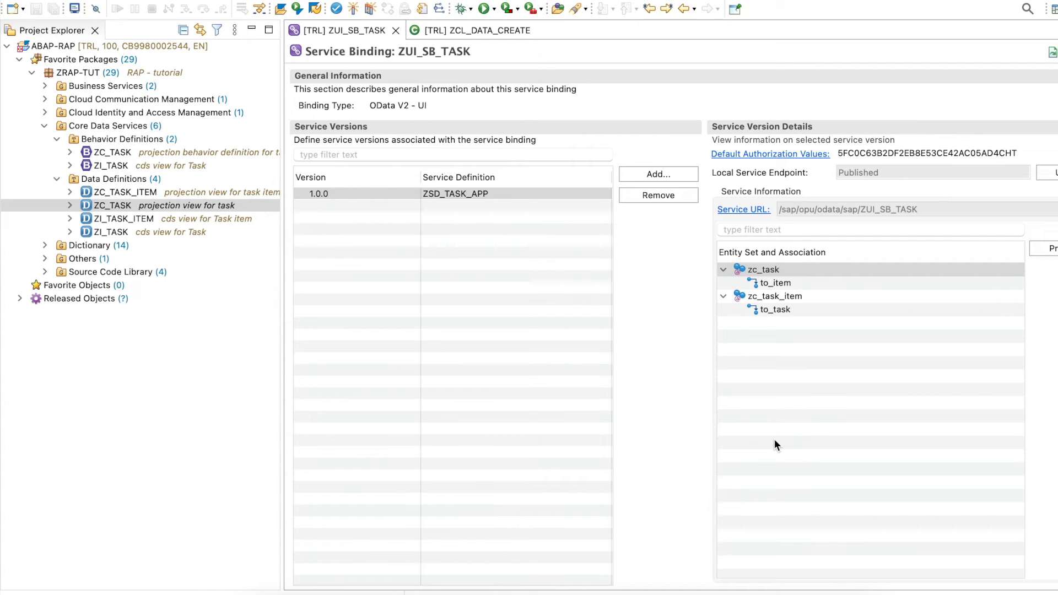
{"action": "mouse_move", "coordinate": [803, 305]}
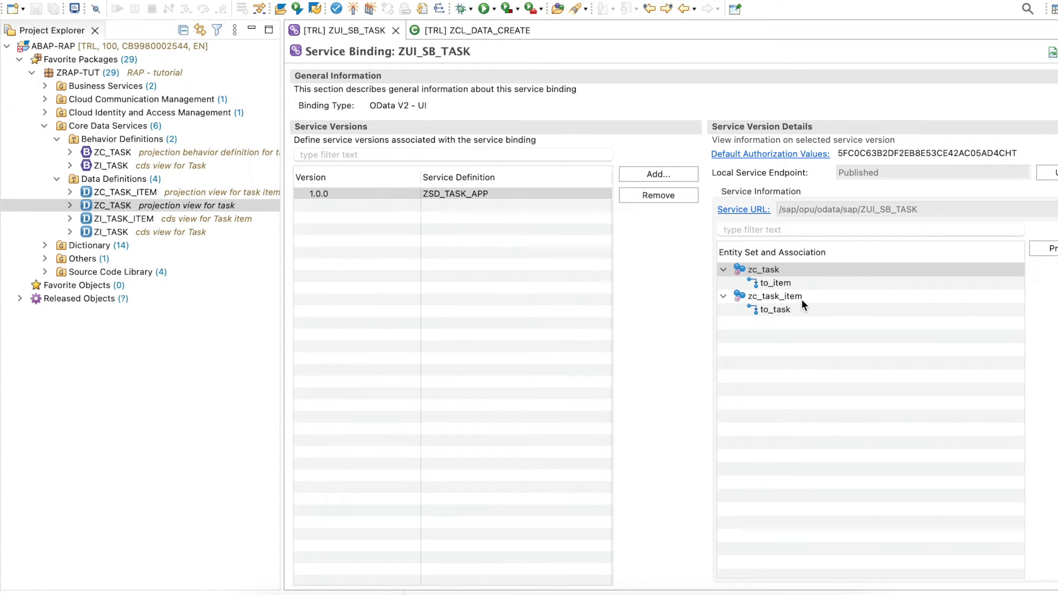
{"action": "mouse_move", "coordinate": [832, 274]}
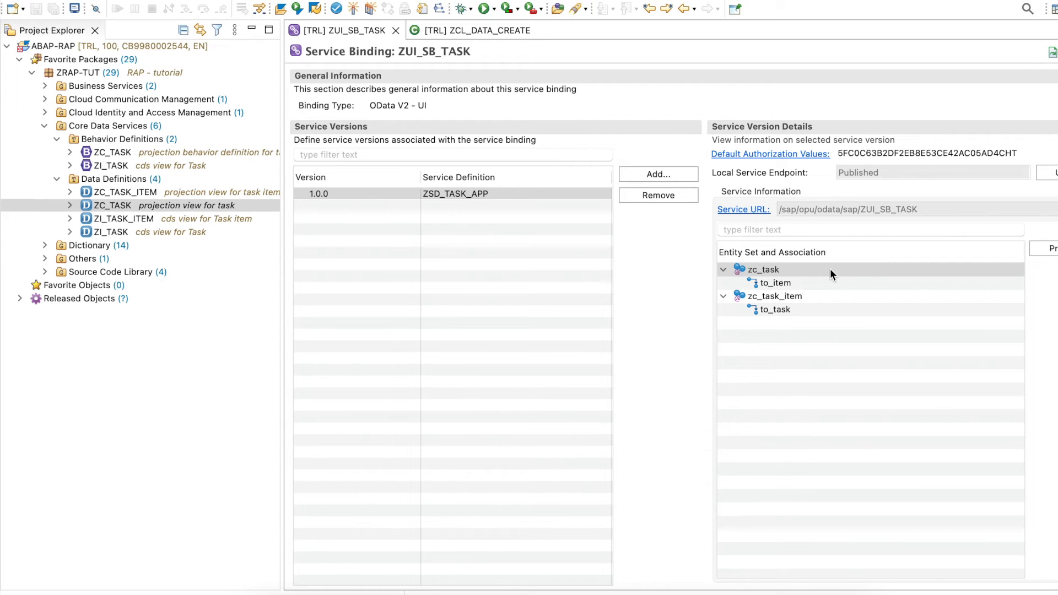
Select the zc_task entity set to preview it as the Tasks list report
{"action": "left_click", "coordinate": [764, 269]}
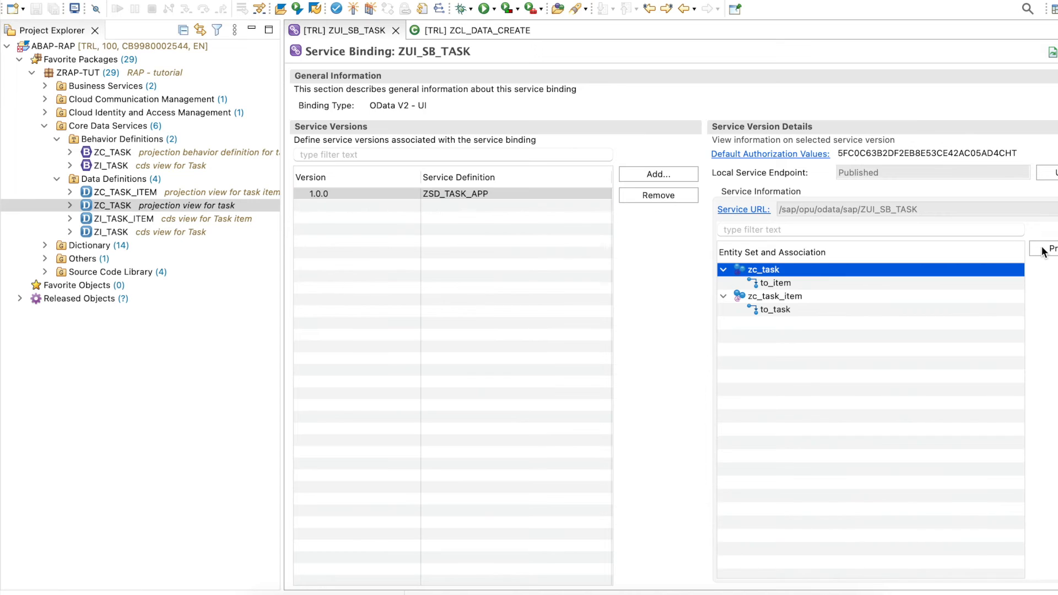
{"action": "mouse_move", "coordinate": [869, 274]}
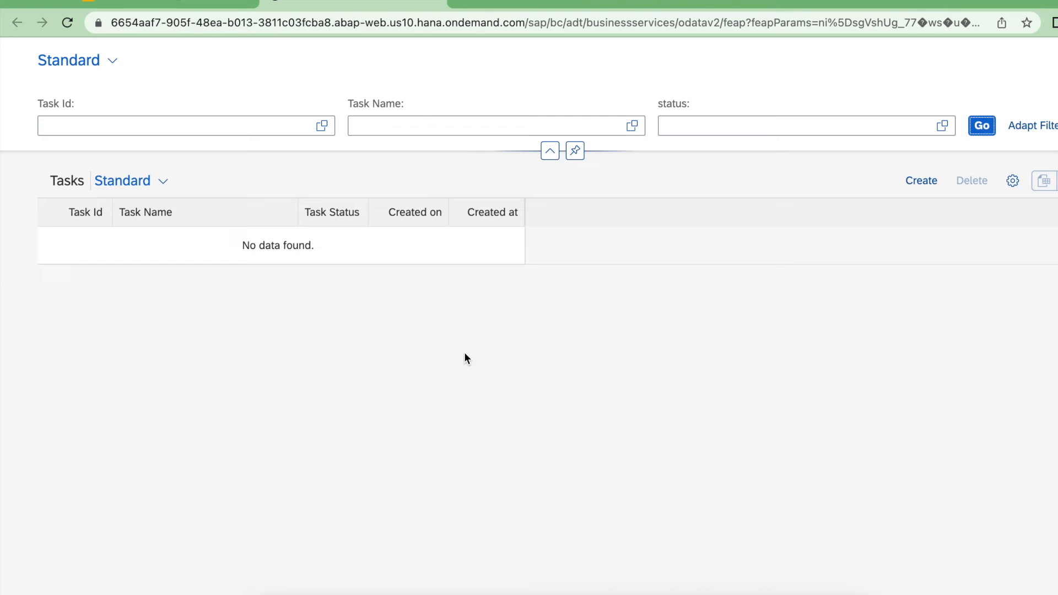
{"action": "mouse_move", "coordinate": [331, 338]}
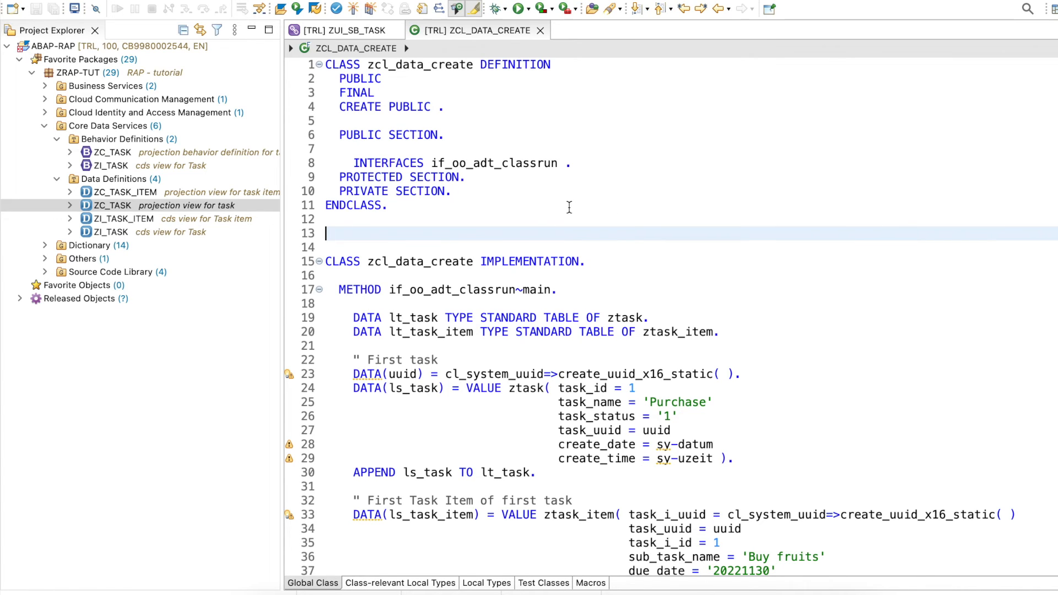
{"action": "mouse_move", "coordinate": [483, 102]}
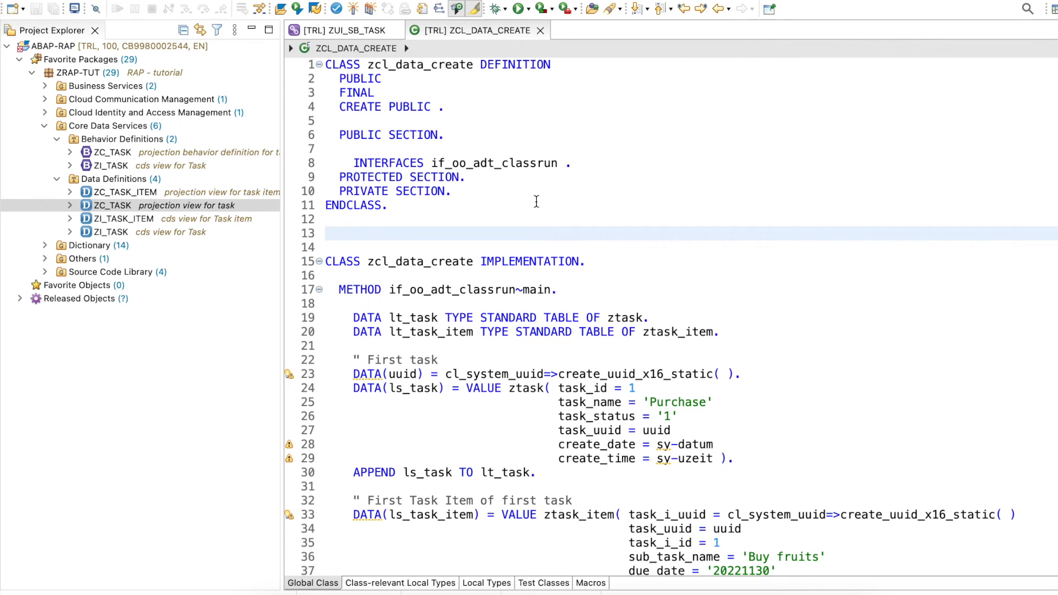
{"action": "mouse_move", "coordinate": [548, 161]}
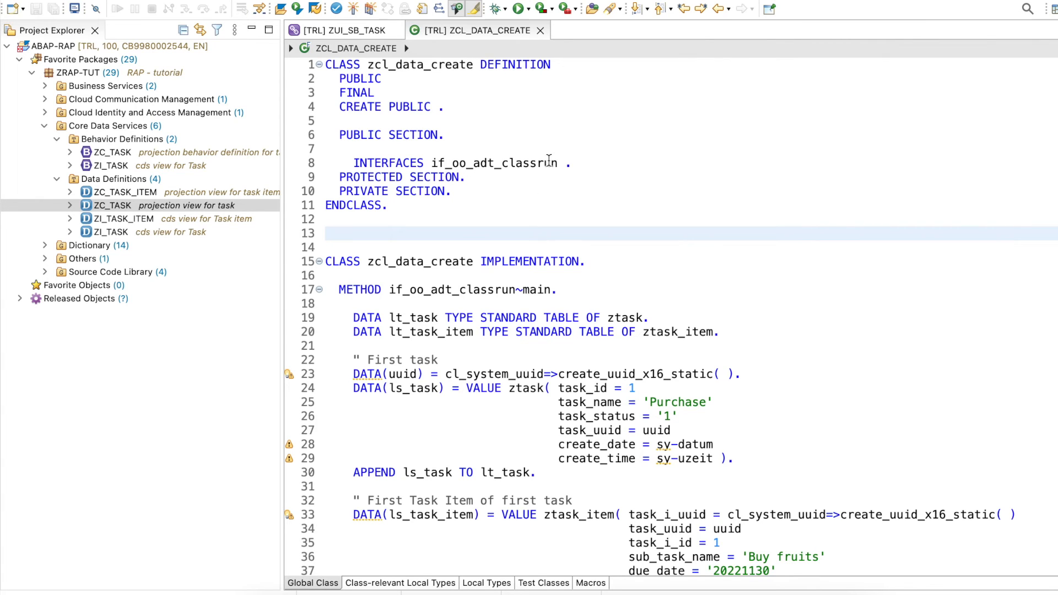
Scroll through the ZCL_DATA_CREATE implementation to its sample task INSERT statements
{"action": "left_click", "coordinate": [327, 233]}
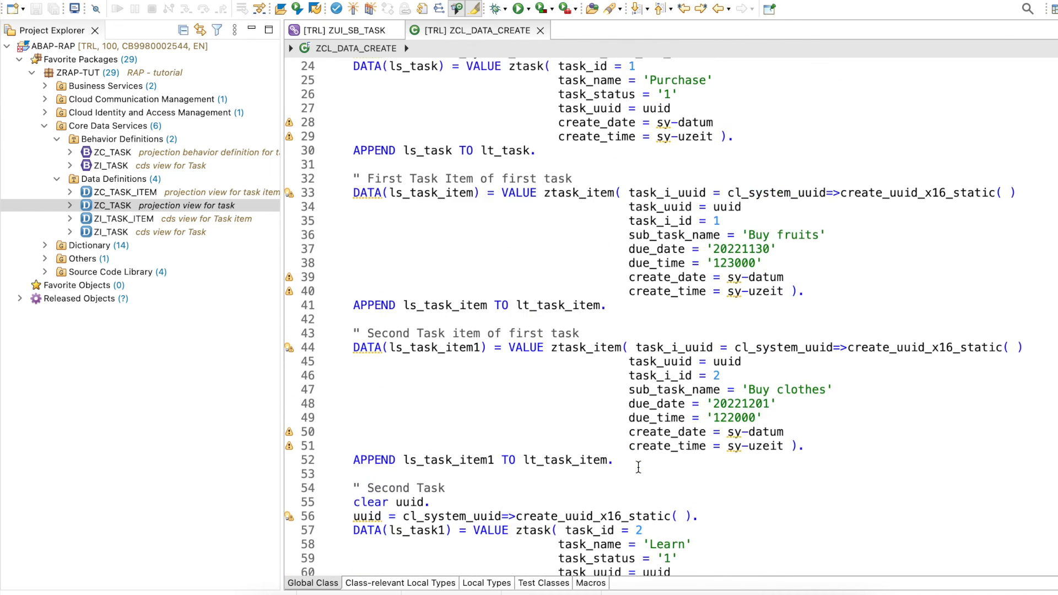
{"action": "scroll", "scroll_direction": "up", "scroll_amount": 3}
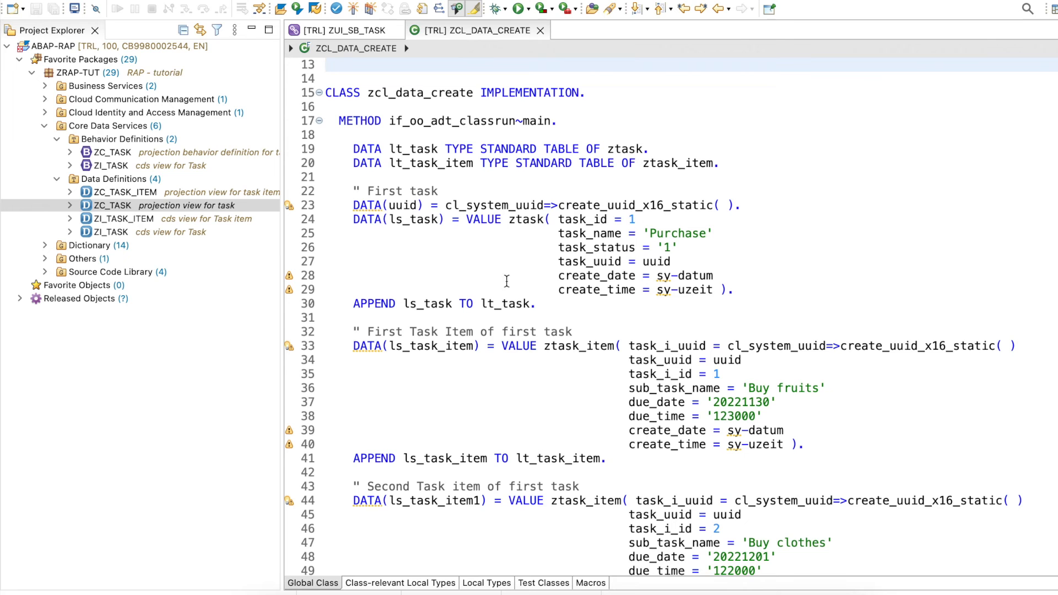
{"action": "scroll", "scroll_direction": "down", "scroll_amount": 3}
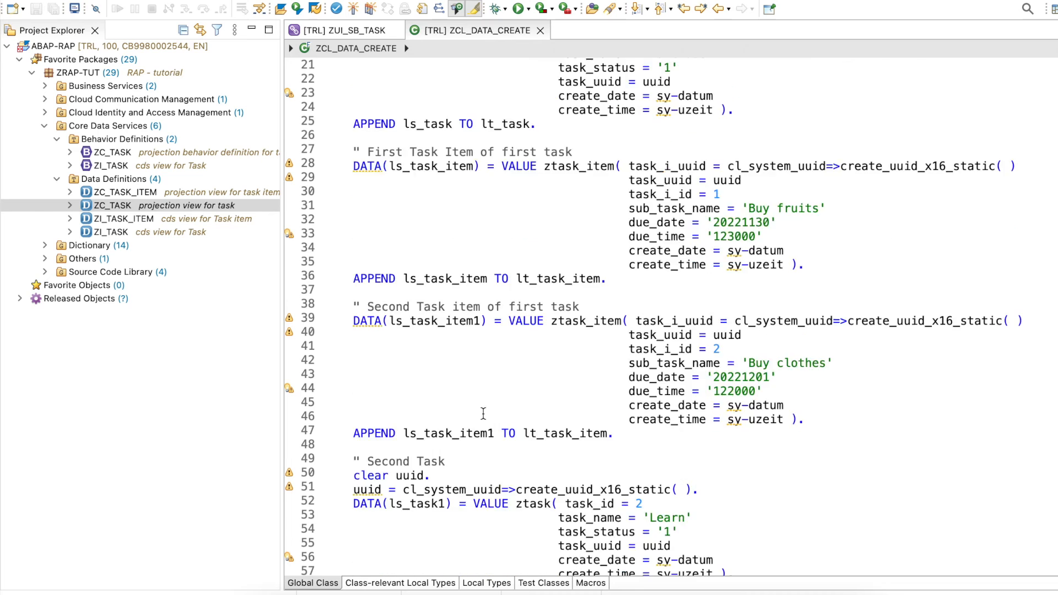
{"action": "scroll", "scroll_direction": "down", "scroll_amount": 3}
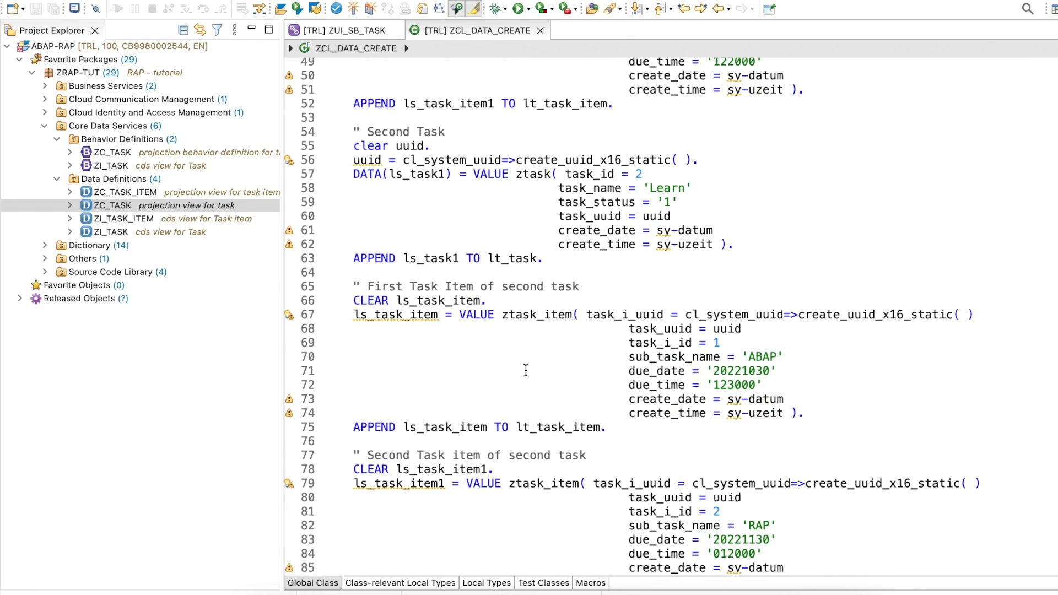
{"action": "scroll", "scroll_direction": "down", "scroll_amount": 3}
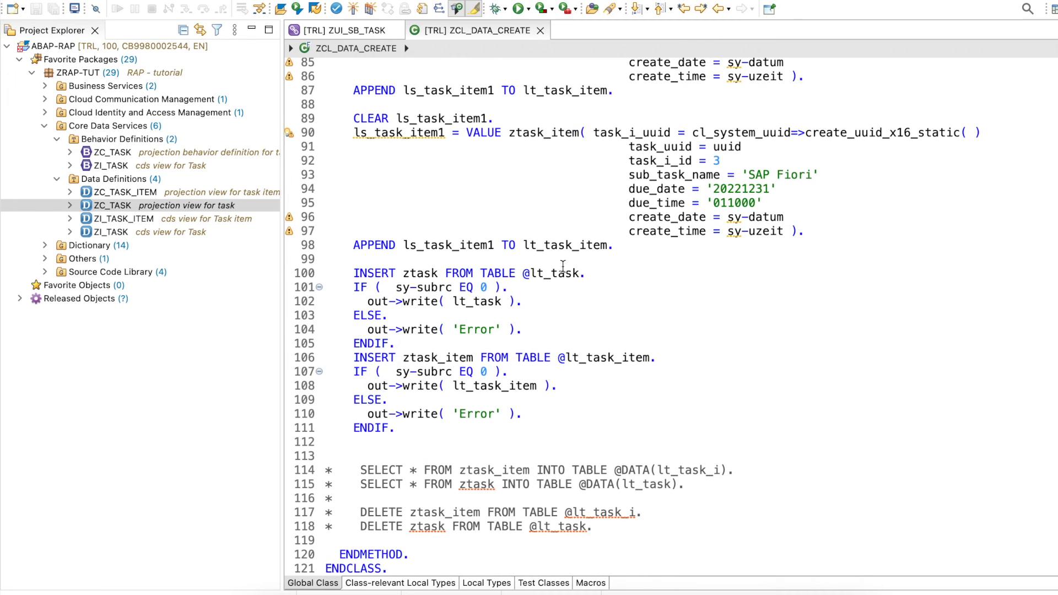
Run ZCL_DATA_CREATE as an ABAP console application to insert the sample tasks
{"action": "right_click", "coordinate": [563, 266]}
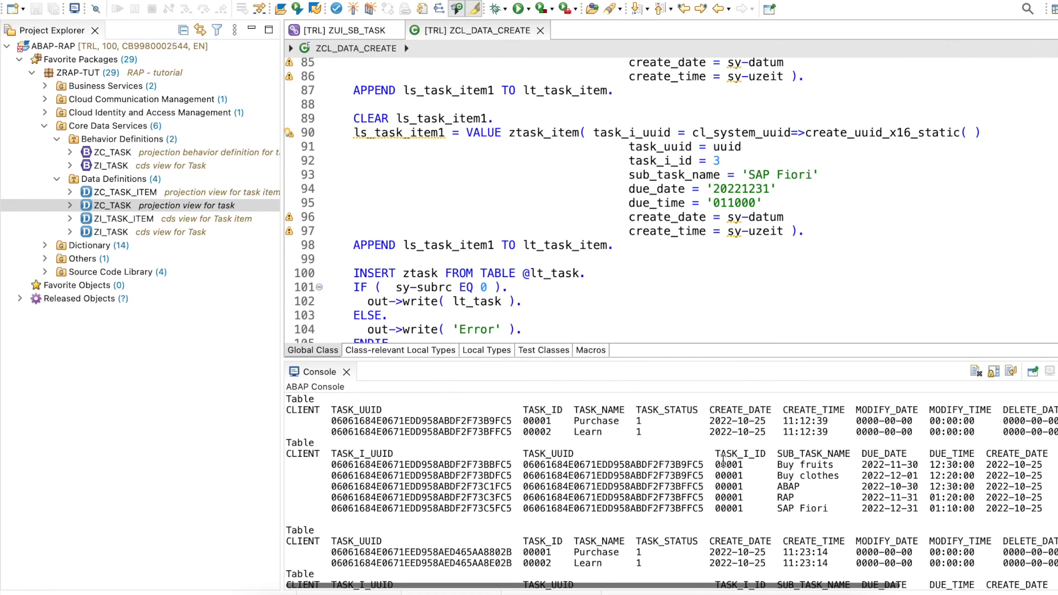
{"action": "scroll", "scroll_direction": "down", "scroll_amount": 3}
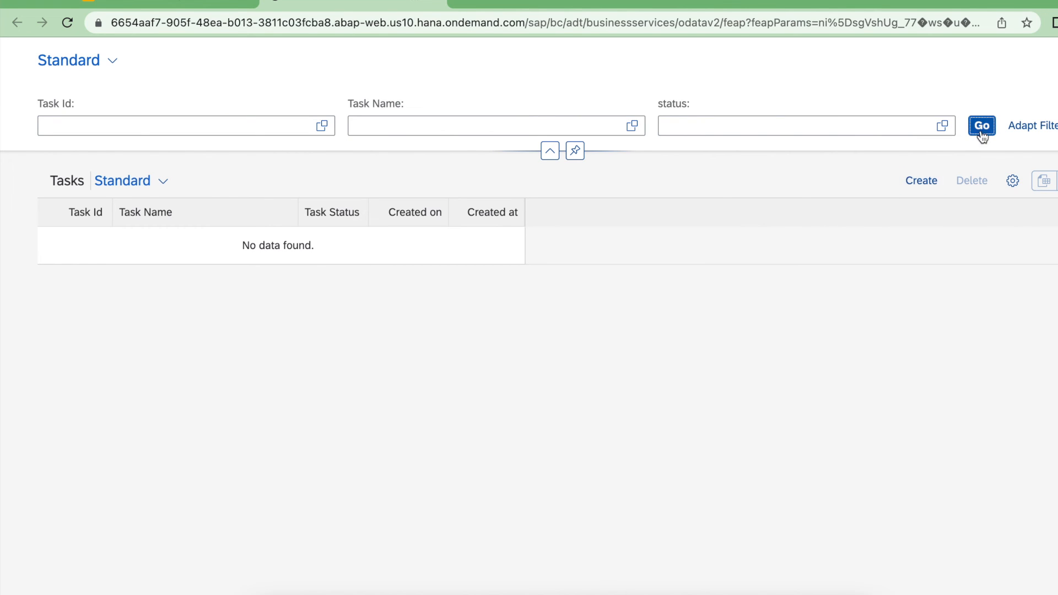
Load the Tasks list with Go and open task 2, Learn
{"action": "left_click", "coordinate": [982, 126]}
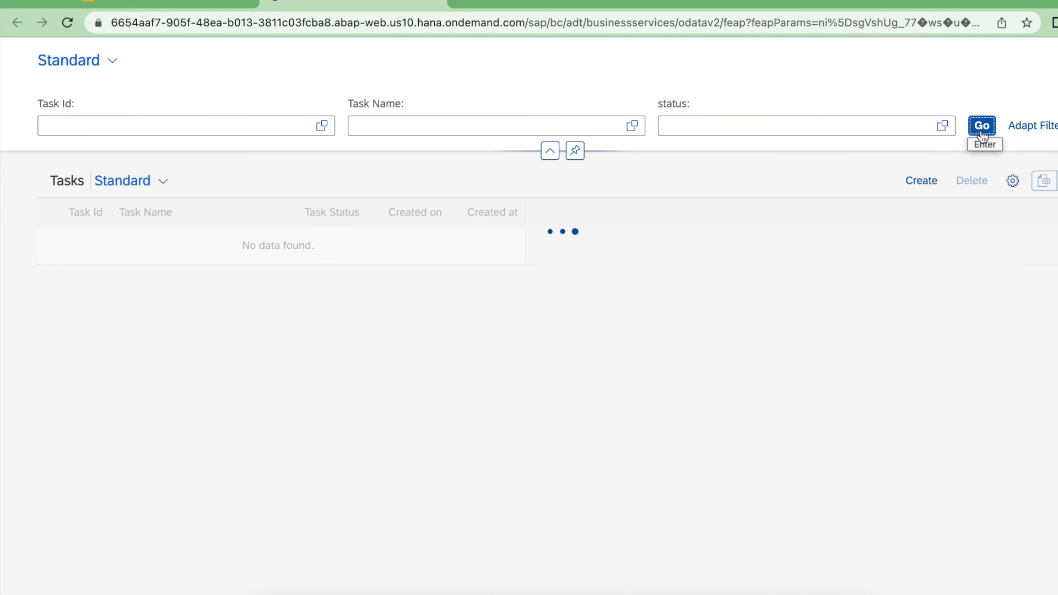
{"action": "left_click", "coordinate": [981, 126]}
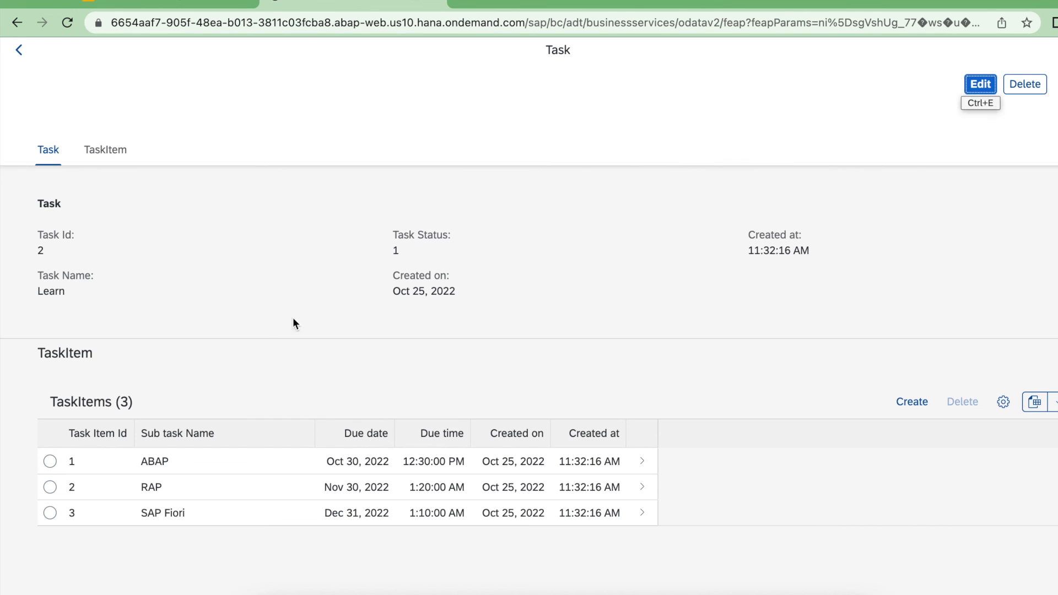
{"action": "mouse_move", "coordinate": [713, 289]}
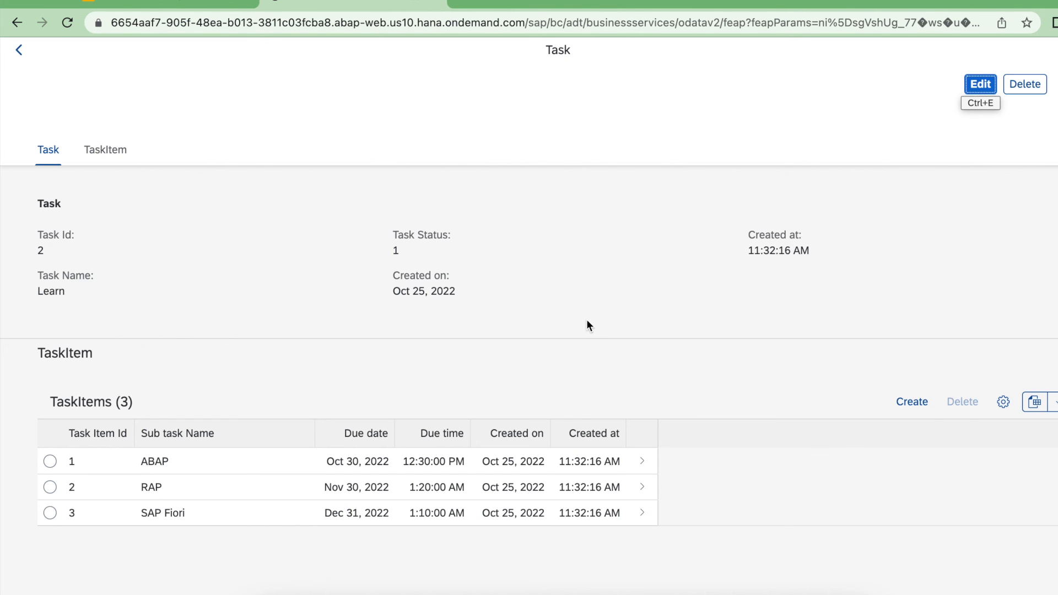
{"action": "mouse_move", "coordinate": [313, 542]}
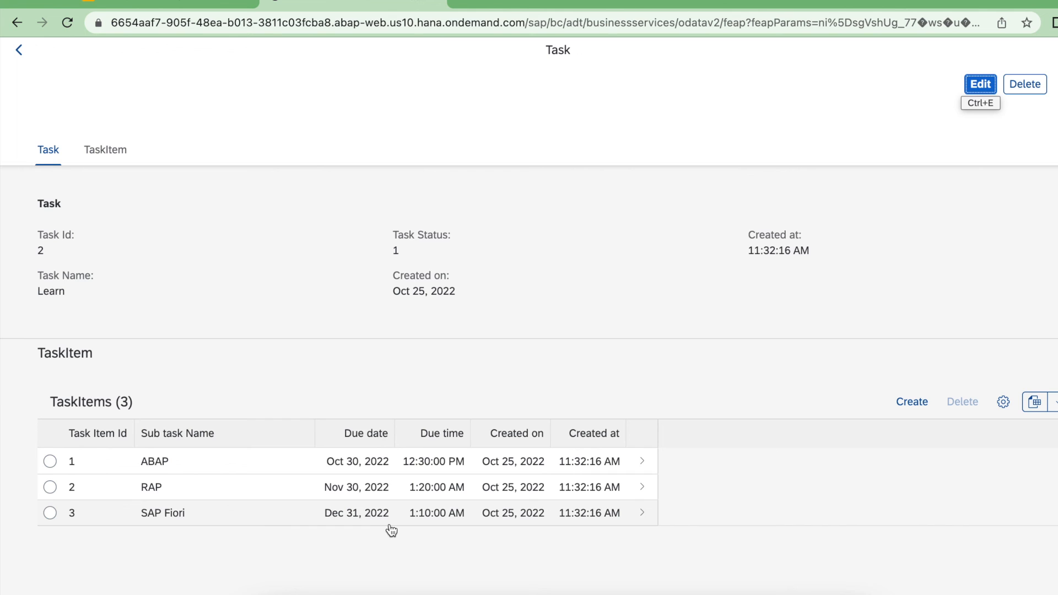
{"action": "mouse_move", "coordinate": [369, 364]}
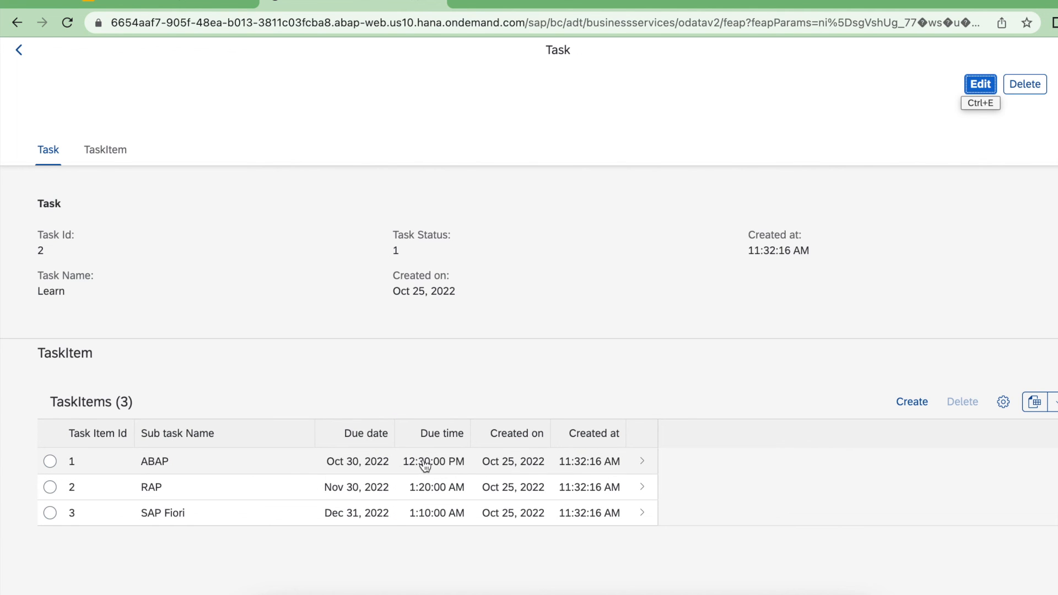
{"action": "mouse_move", "coordinate": [454, 522]}
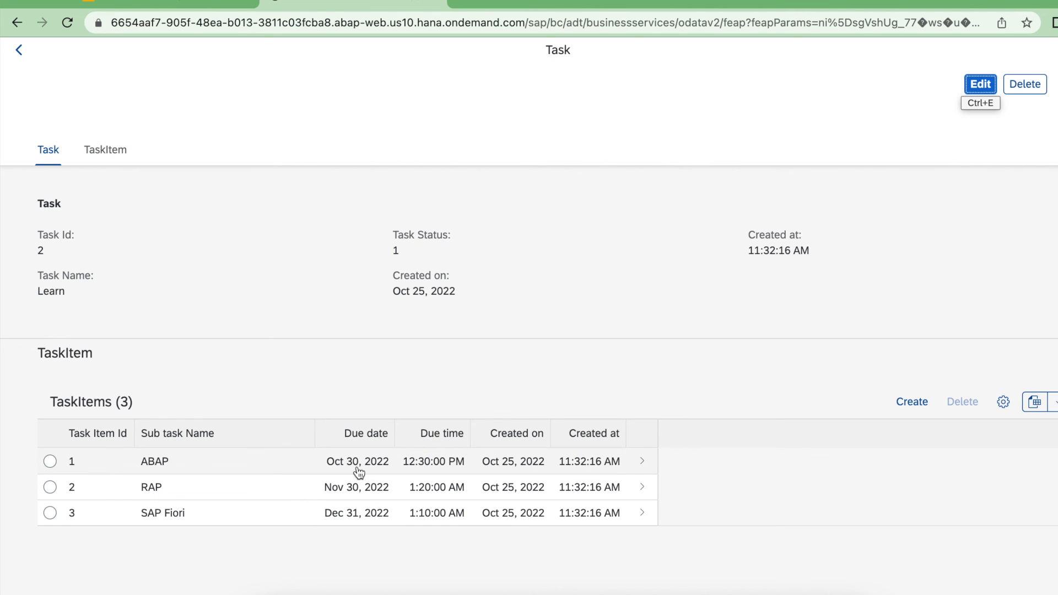
View the ABAP item's details, then go back and open task 1, Purchase
{"action": "left_click", "coordinate": [154, 461]}
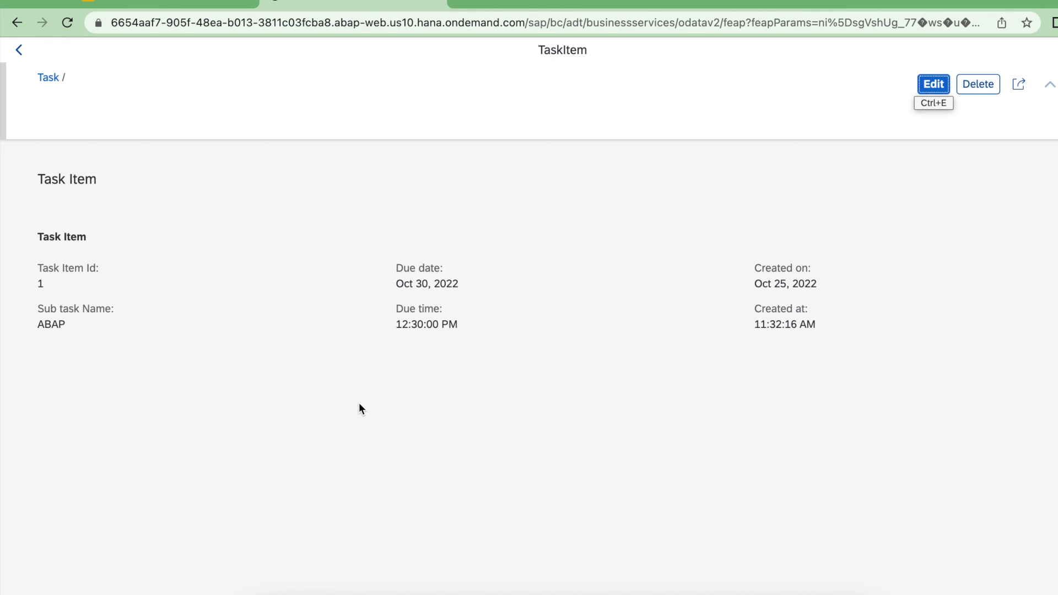
{"action": "mouse_move", "coordinate": [388, 439]}
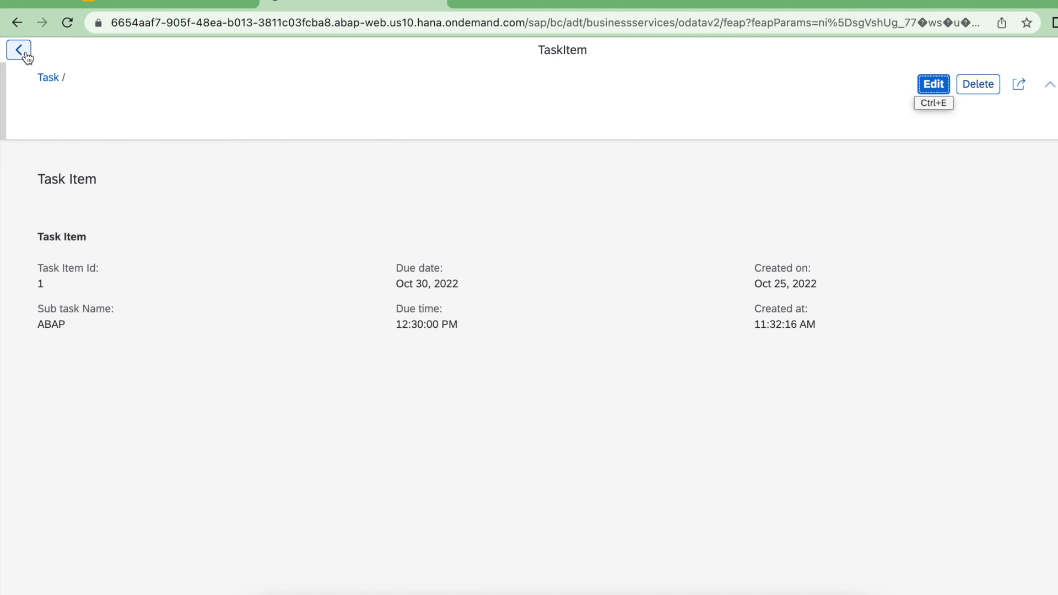
{"action": "left_click", "coordinate": [19, 49]}
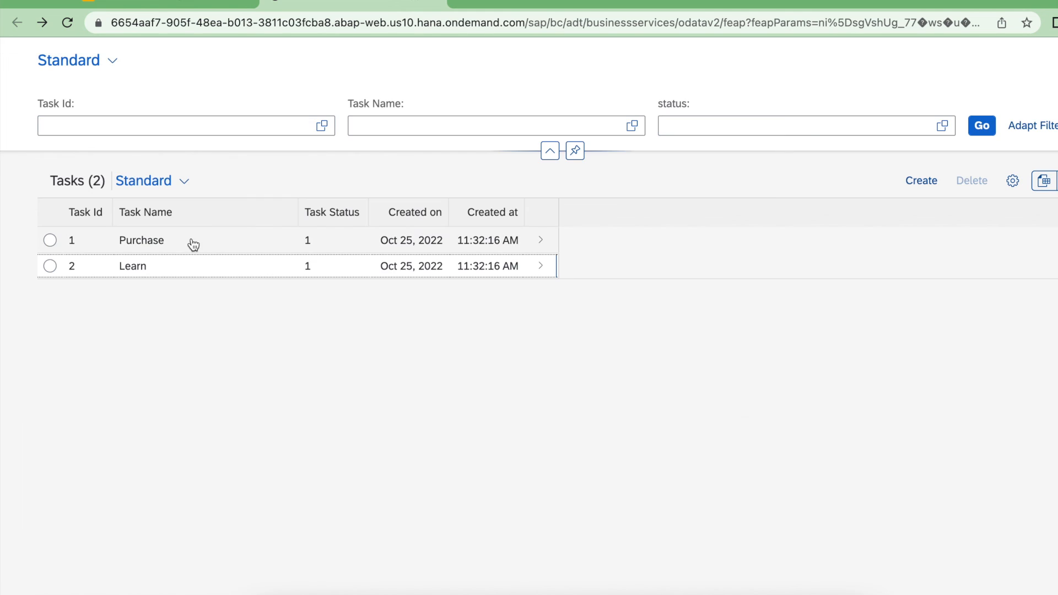
{"action": "left_click", "coordinate": [141, 241]}
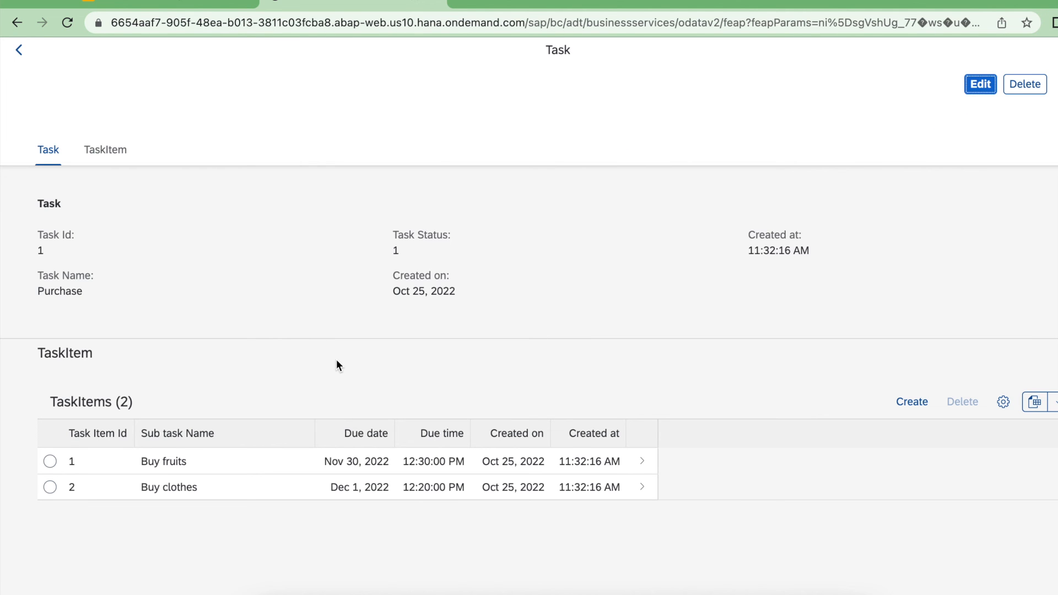
{"action": "mouse_move", "coordinate": [980, 83]}
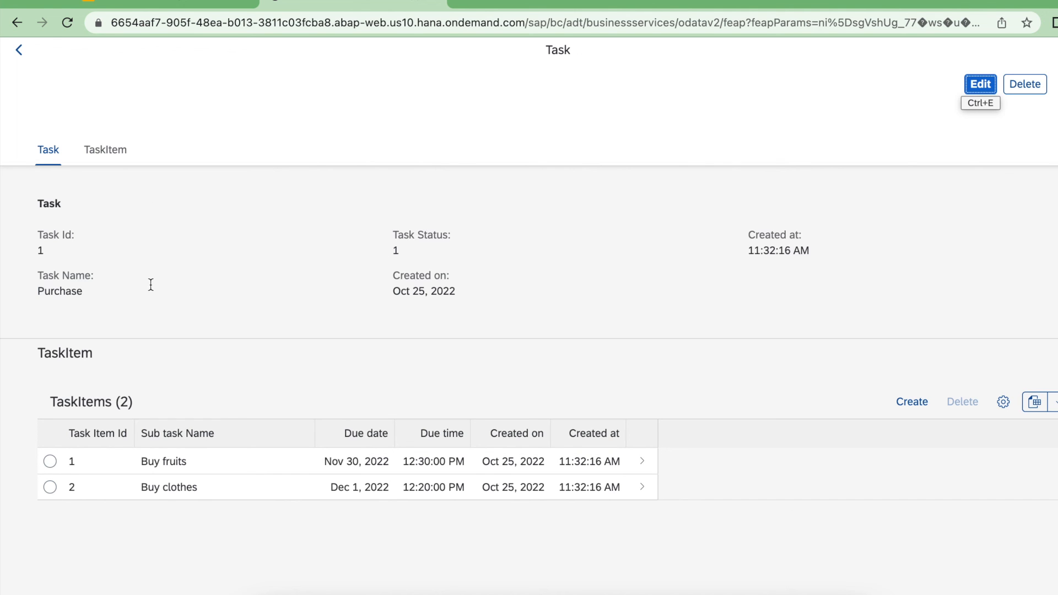
{"action": "mouse_move", "coordinate": [54, 45]}
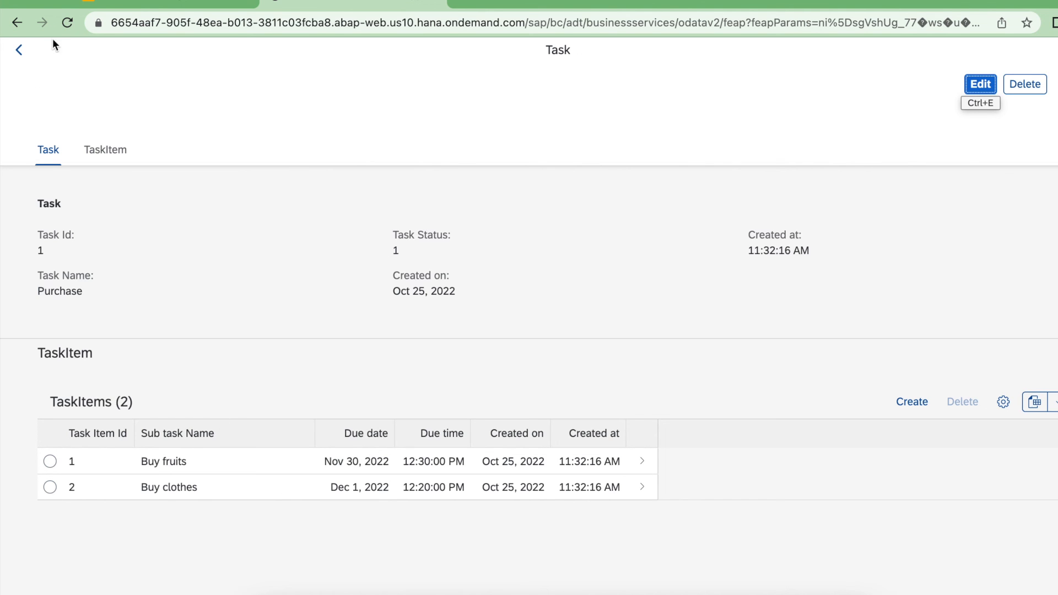